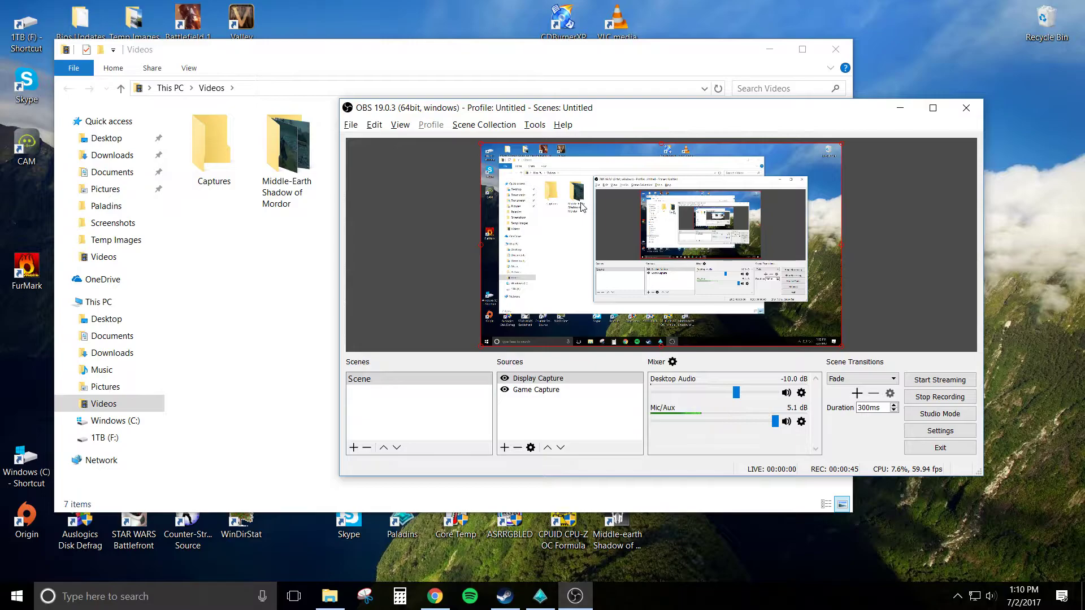
# Close the File Explorer Videos folder window so OBS Studio stands alone
pyautogui.click(835, 50)
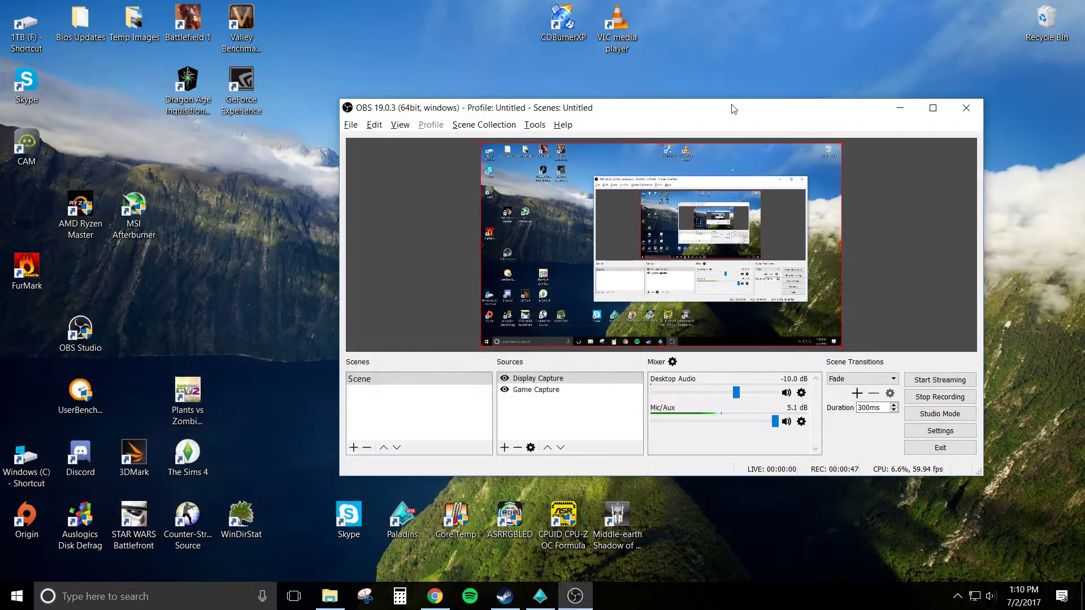
pyautogui.moveTo(204, 124)
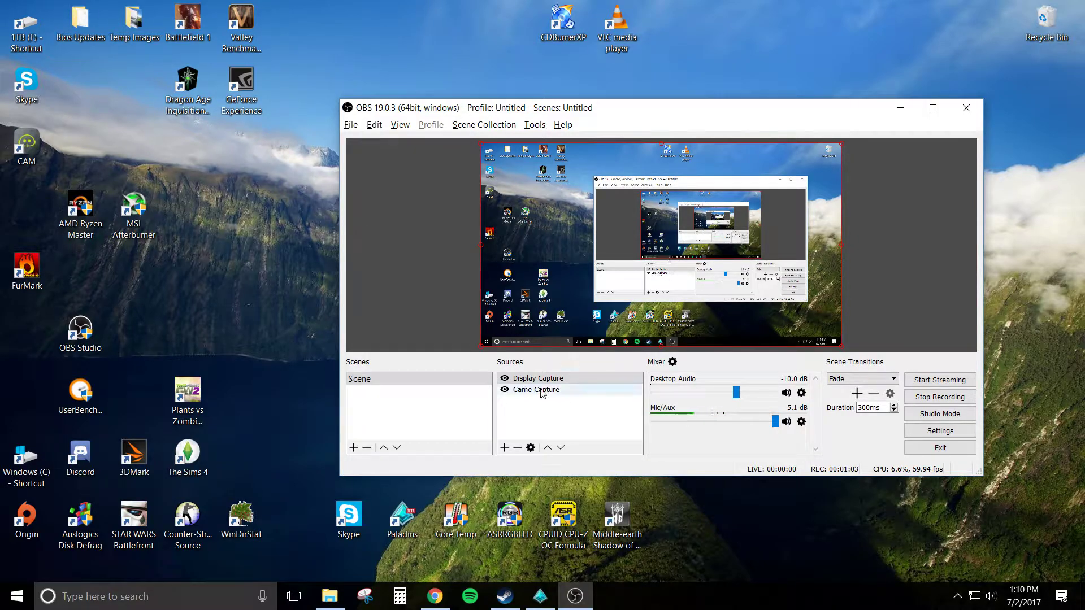
pyautogui.click(534, 389)
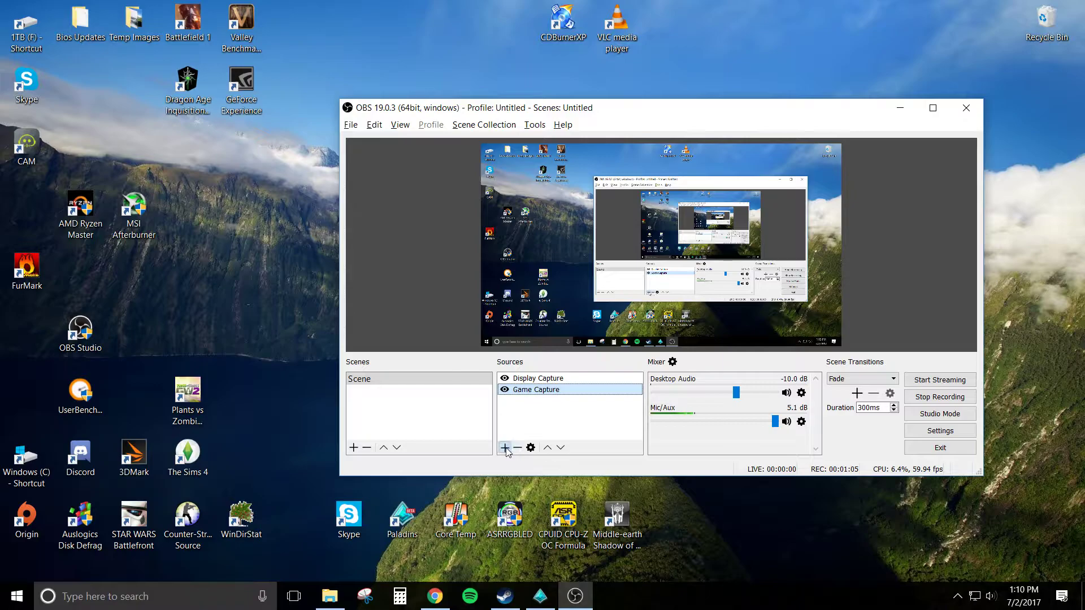
pyautogui.click(505, 447)
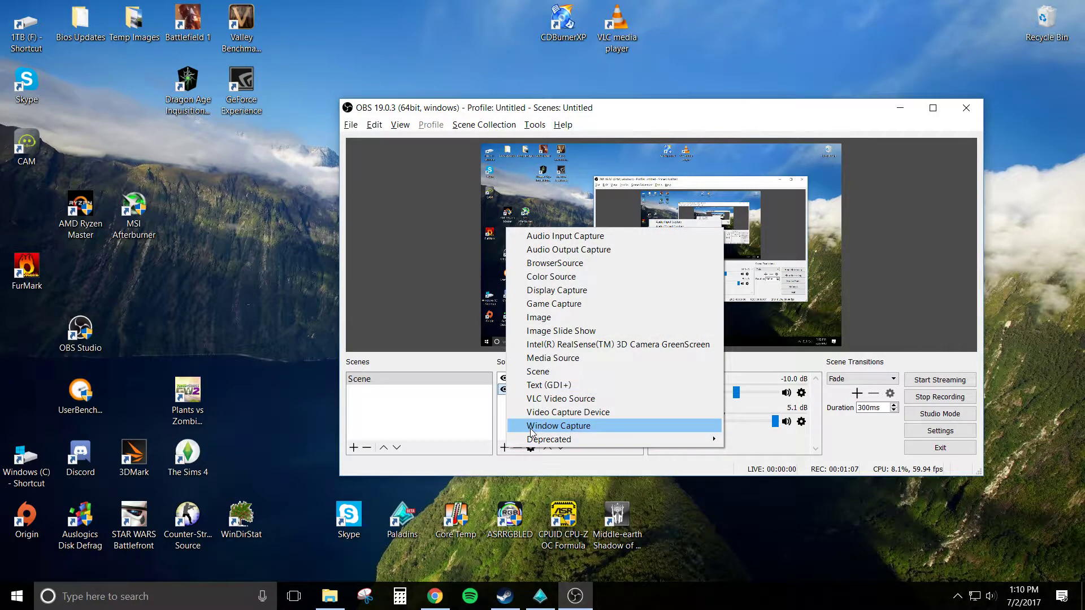
pyautogui.click(558, 425)
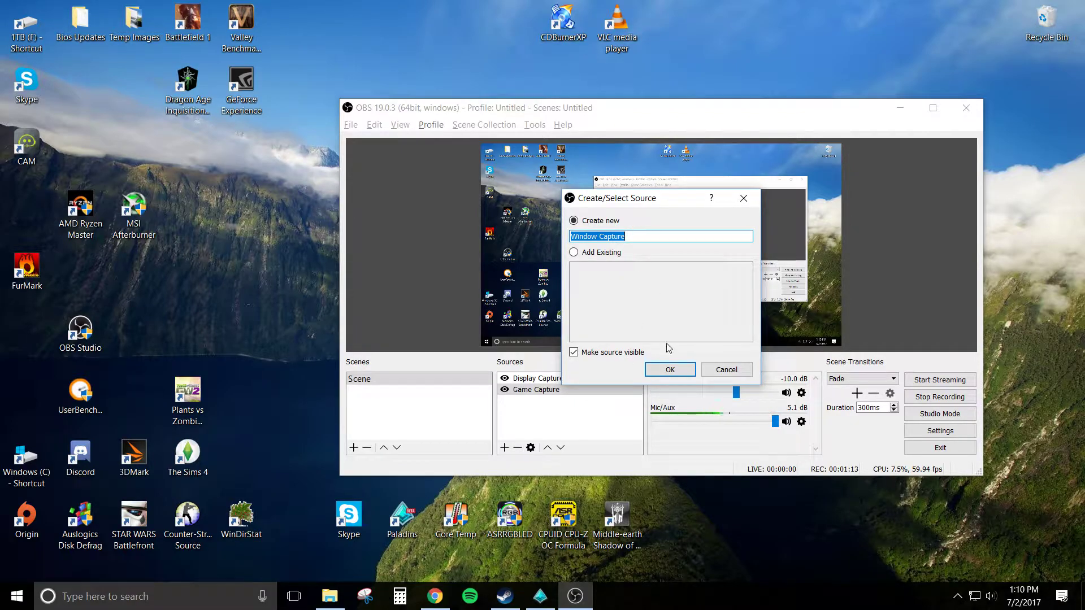
pyautogui.write('Pal')
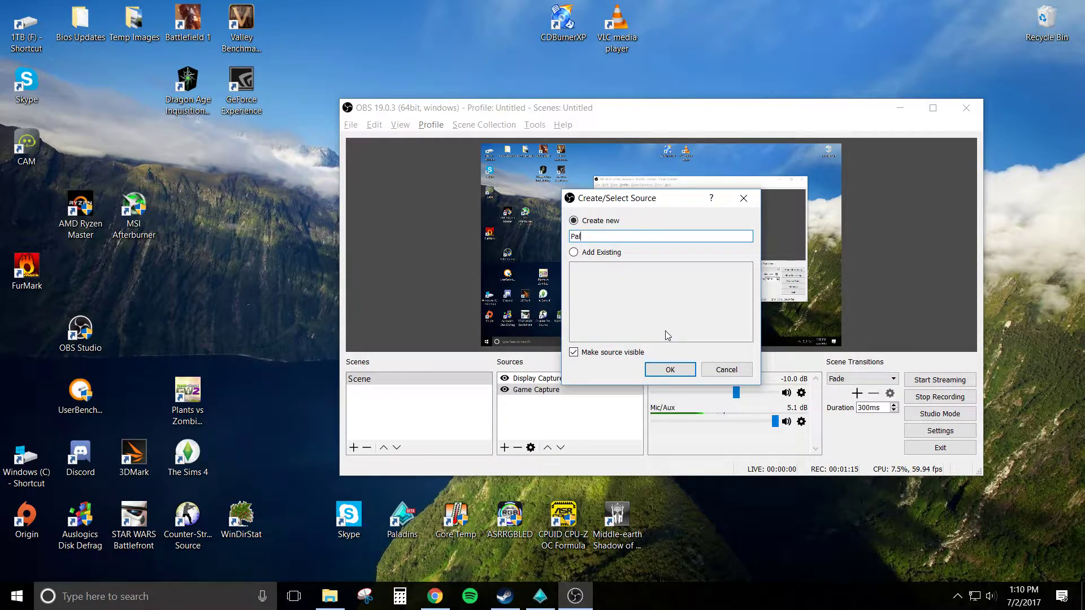
pyautogui.write('adins')
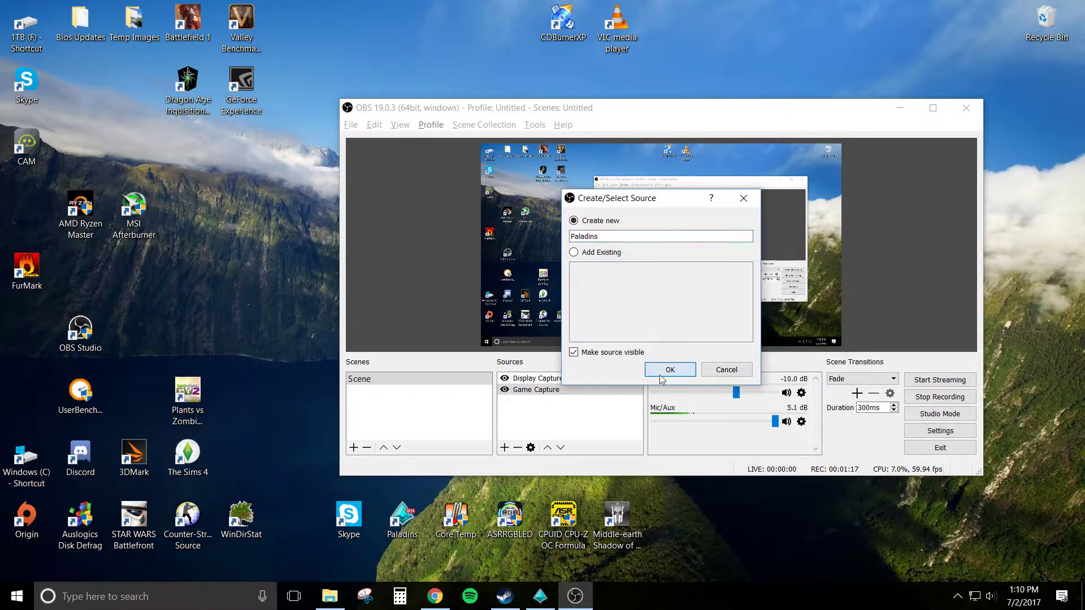
pyautogui.click(668, 369)
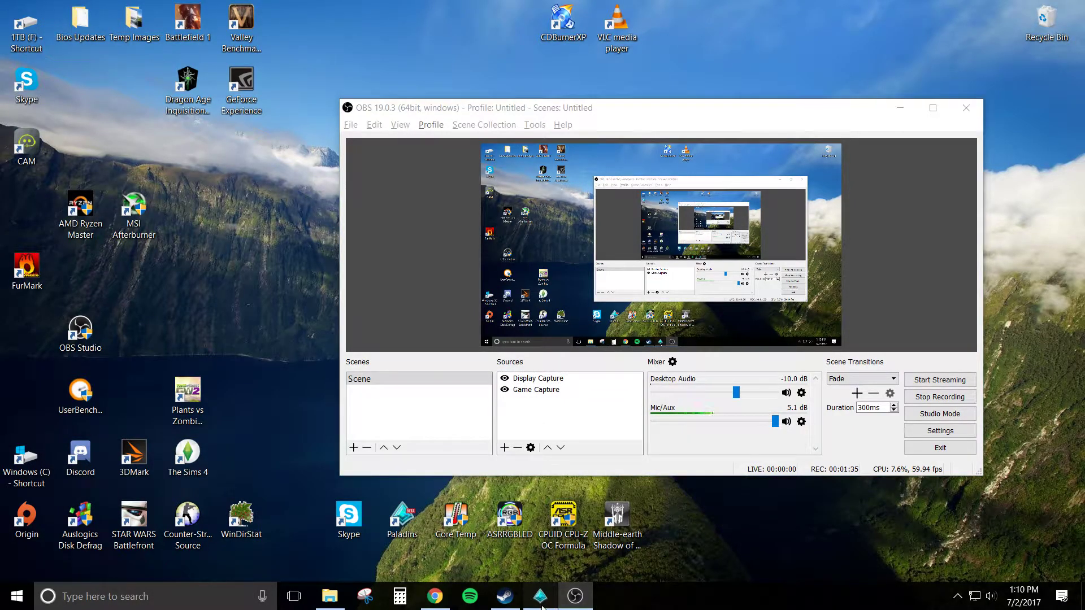
pyautogui.moveTo(539, 595)
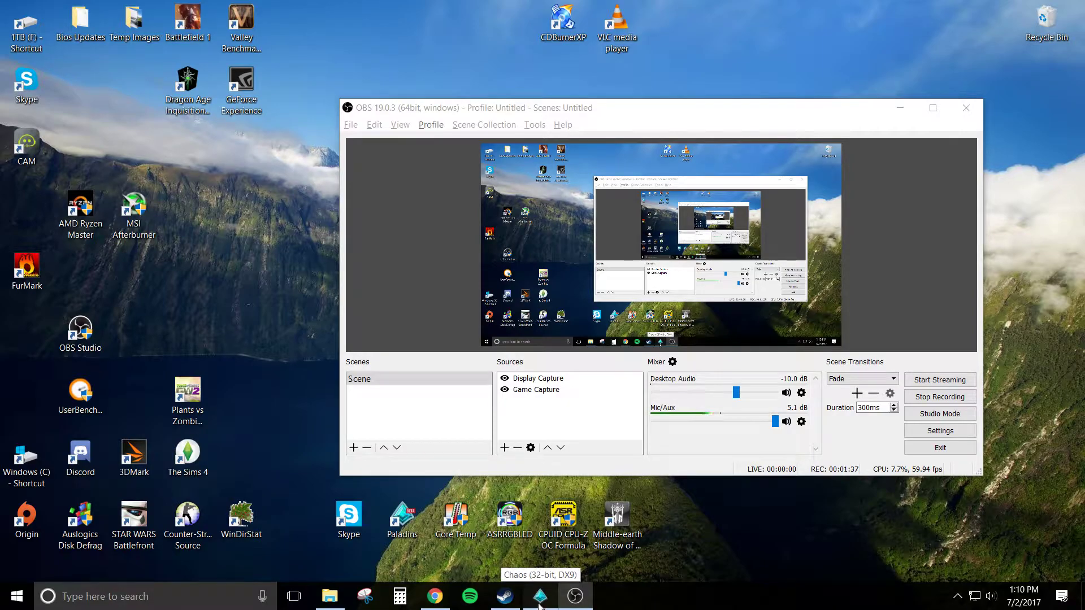
pyautogui.moveTo(540, 595)
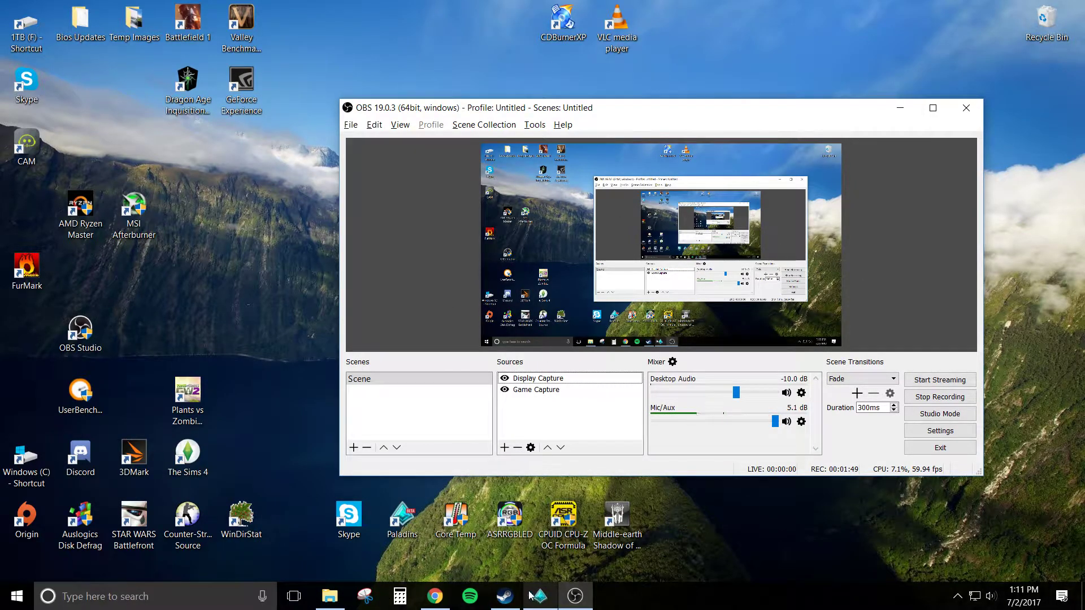
pyautogui.moveTo(536, 596)
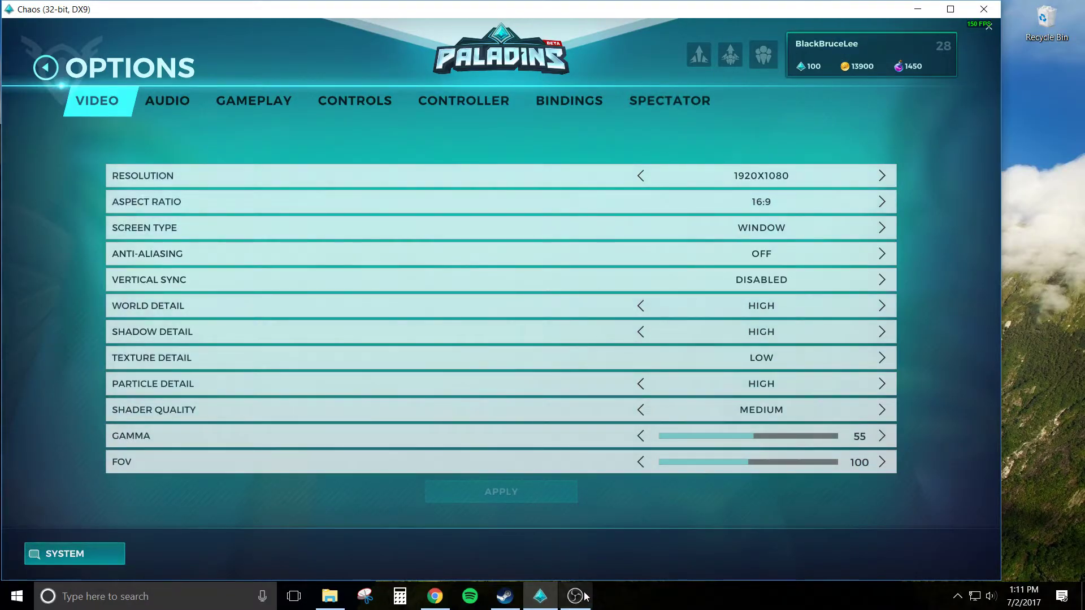
# Bring OBS Studio back in front of the Paladins video options window
pyautogui.click(575, 596)
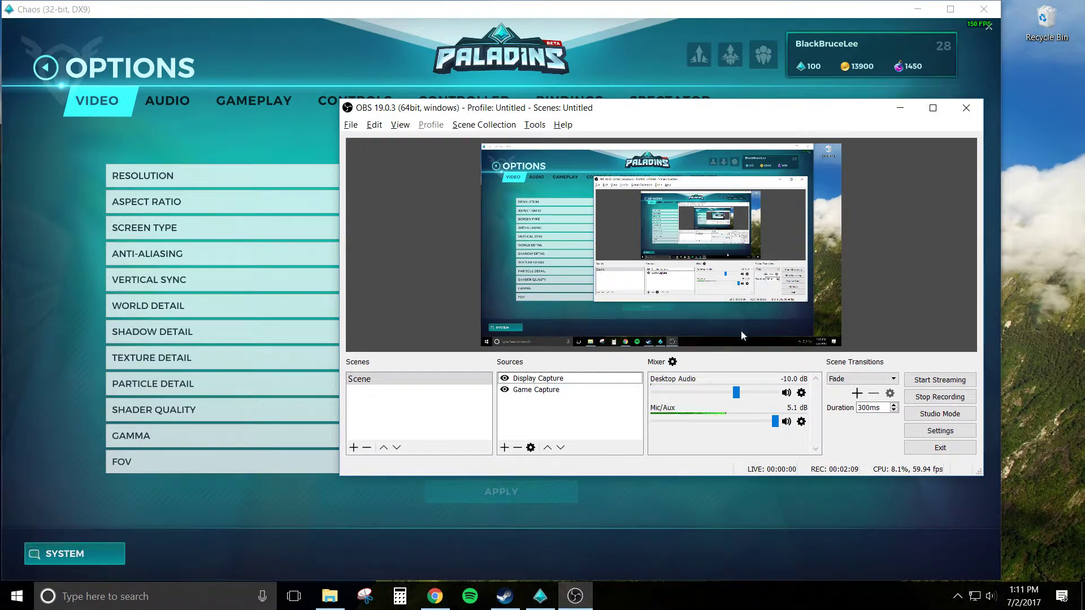
# Add a Window Capture source named Paladinz to the OBS sources
pyautogui.click(505, 447)
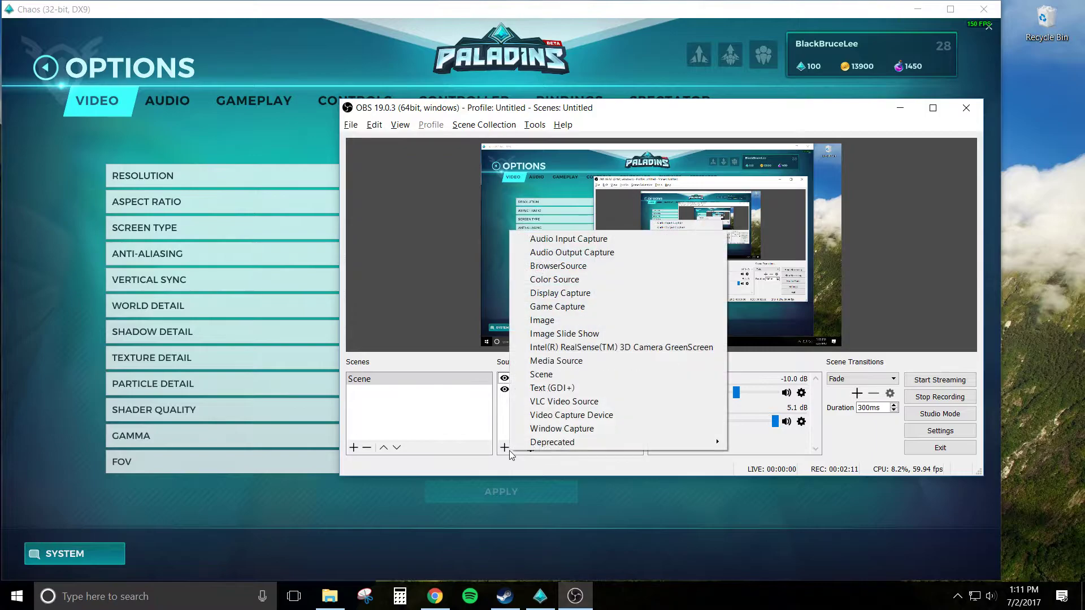
pyautogui.moveTo(561, 428)
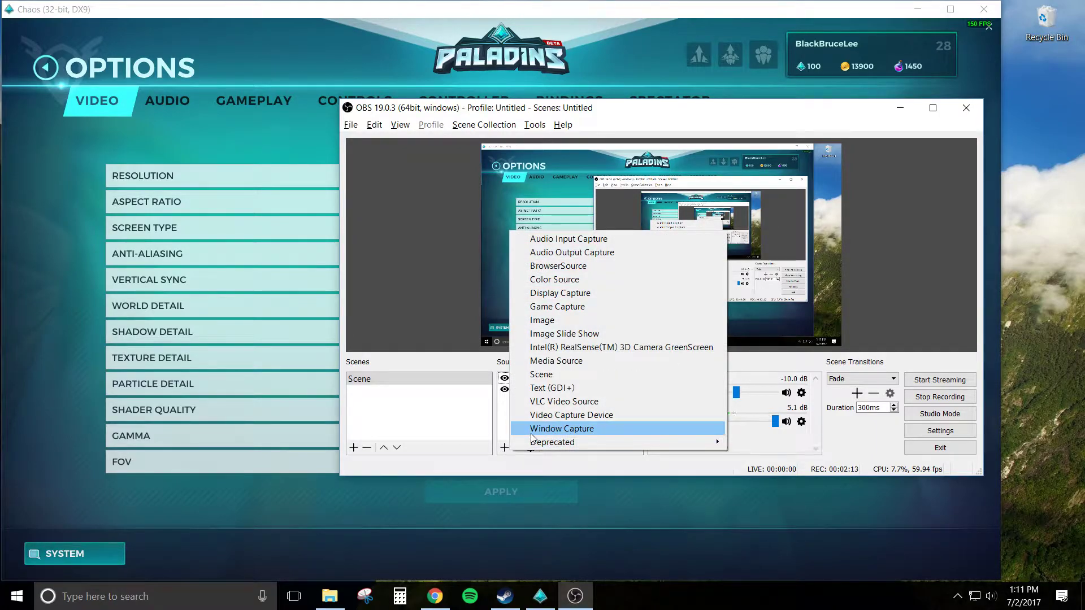
pyautogui.click(561, 428)
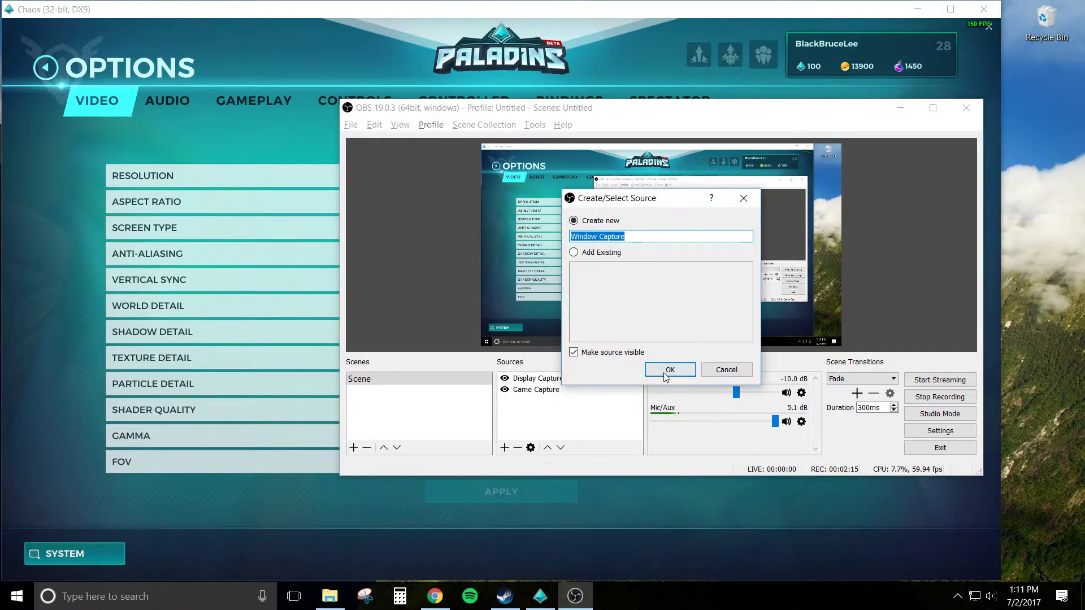
pyautogui.write('Paladinz')
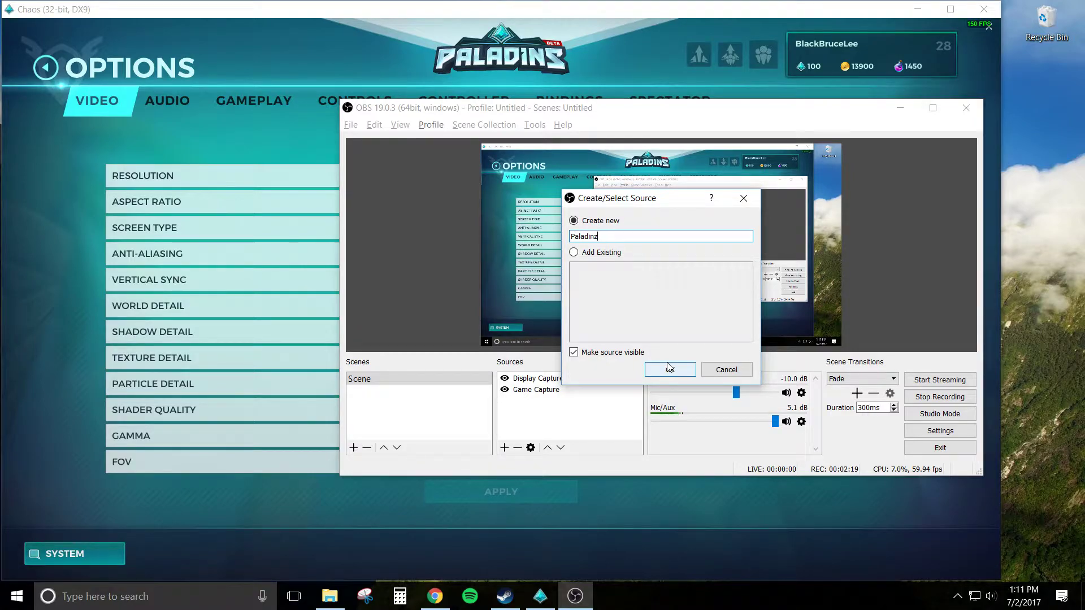
pyautogui.click(668, 369)
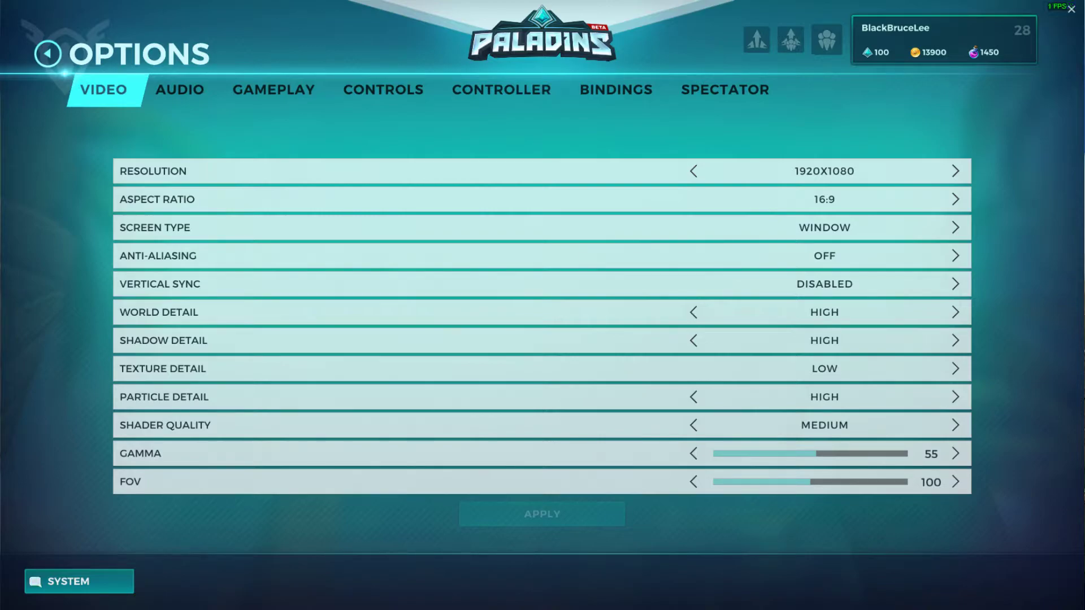
# Confirm the Paladinz properties so it joins Display Capture and Game Capture
pyautogui.click(47, 54)
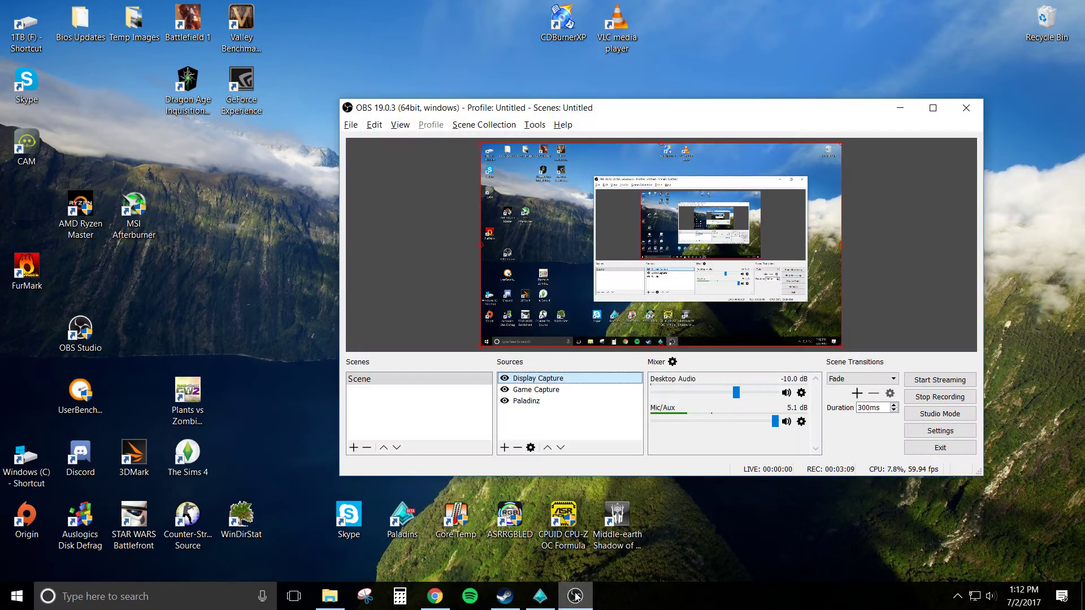
pyautogui.moveTo(657, 527)
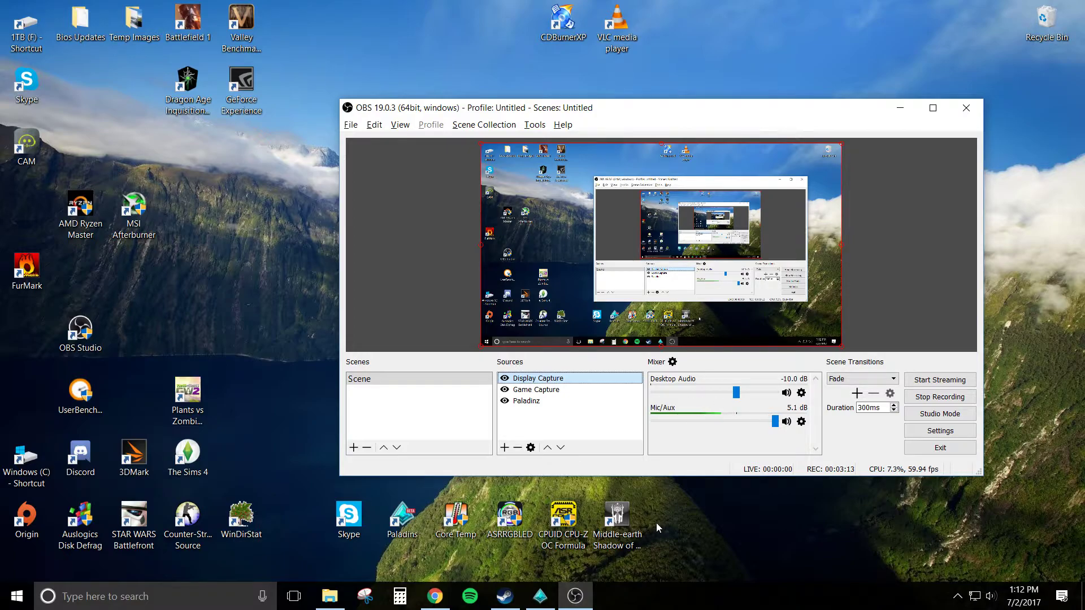
# In NVIDIA Control Panel's Manage 3D Settings program tab, select the OBS Studio 64-bit executable
pyautogui.rightClick(656, 527)
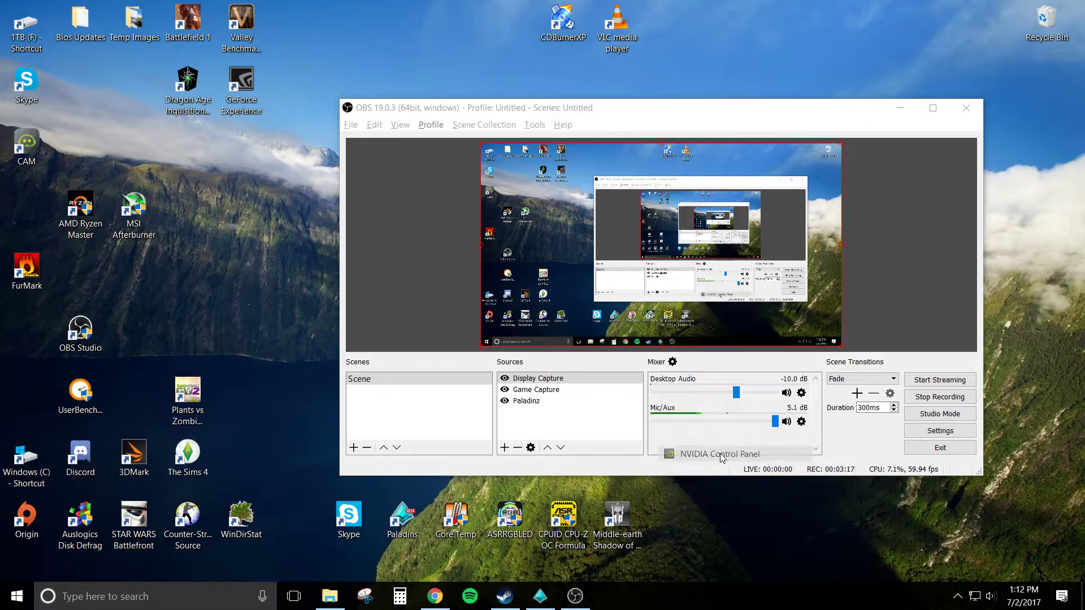
pyautogui.click(719, 454)
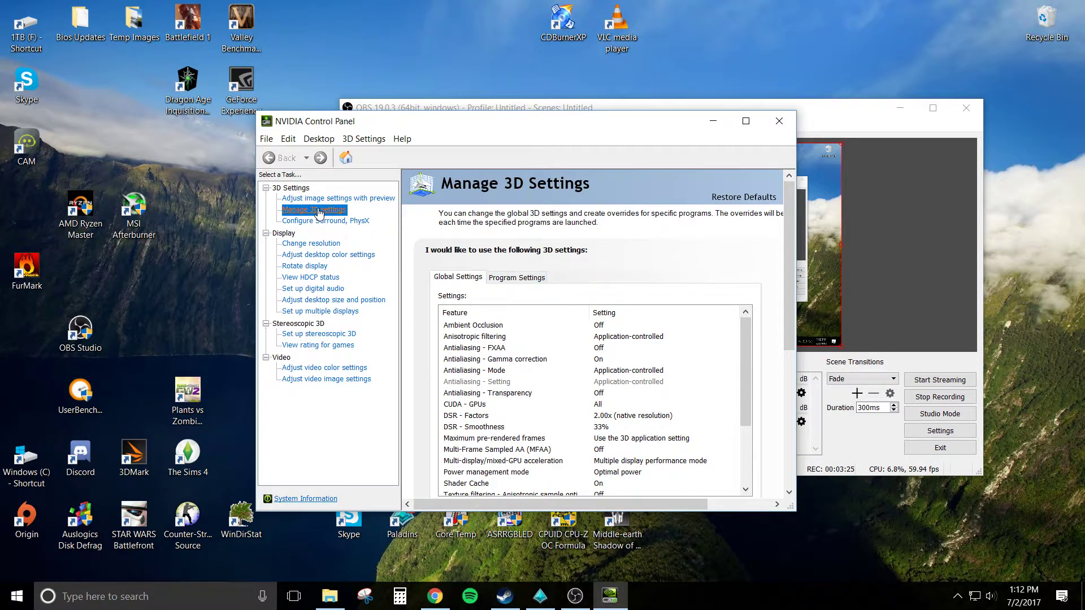
pyautogui.click(516, 277)
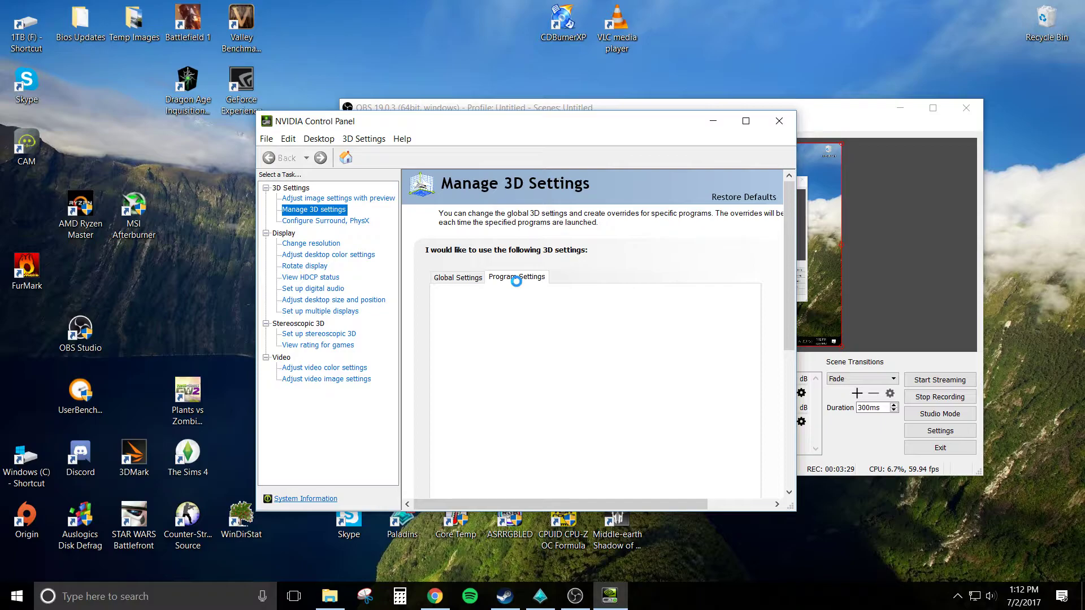
pyautogui.click(516, 277)
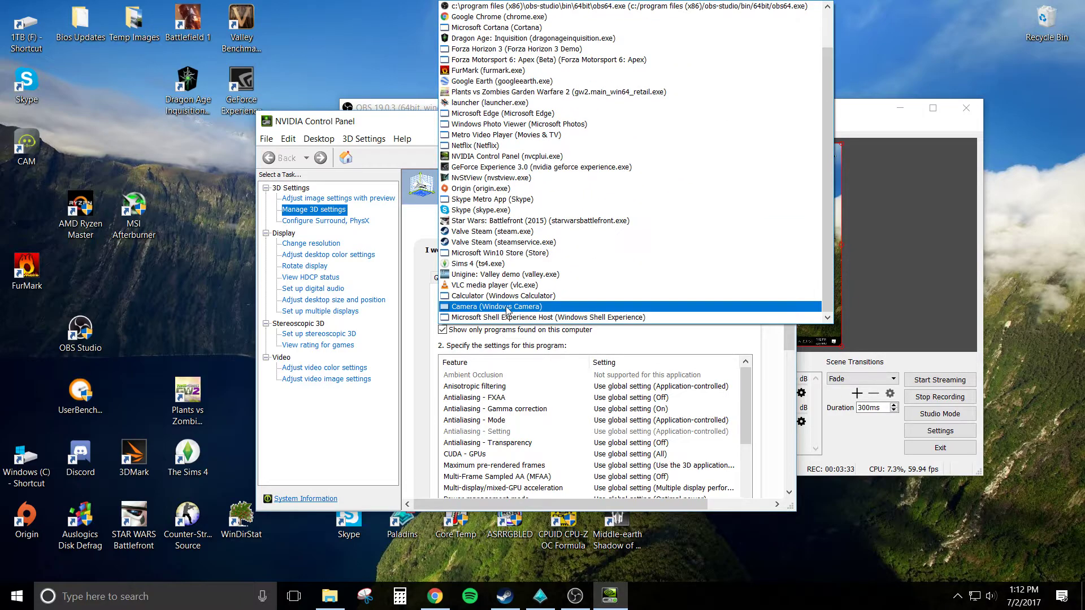
pyautogui.scroll(3)
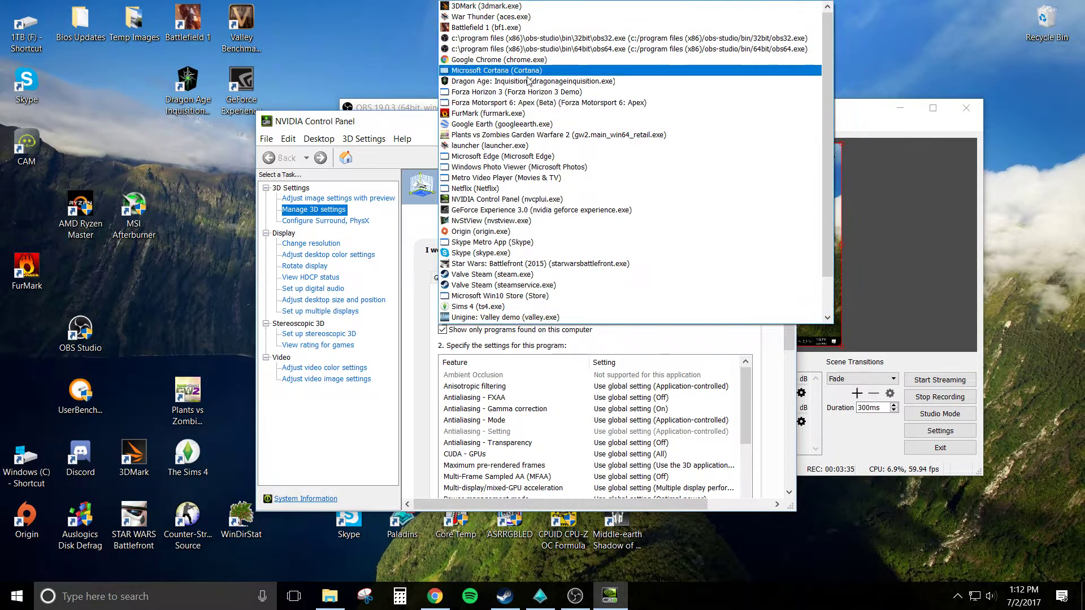
pyautogui.click(554, 48)
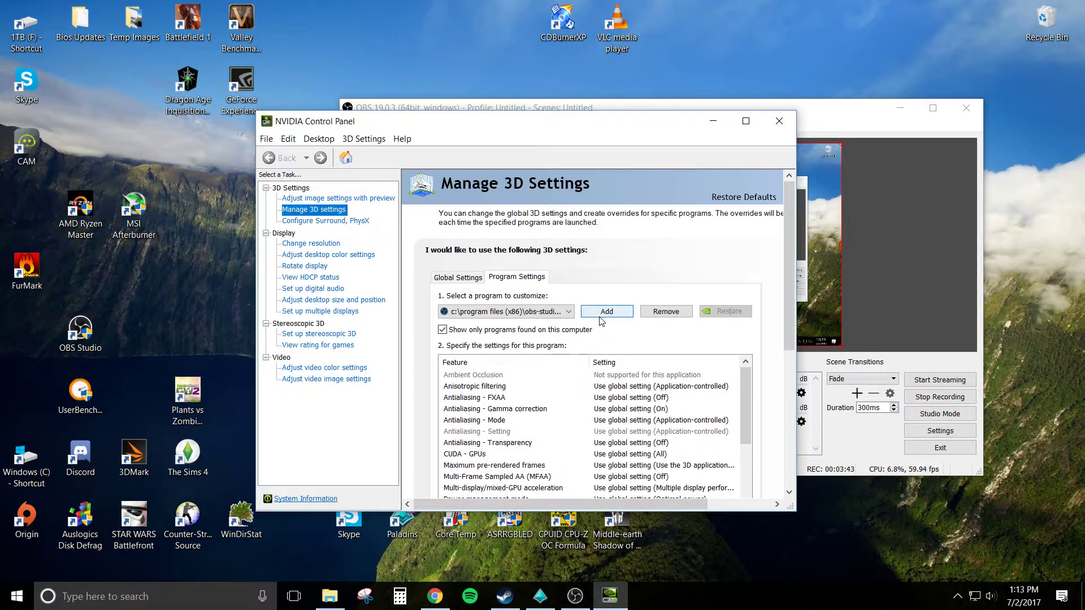
# Browse for obs64 when adding a program, cancel back, and select Epic Redist Package
pyautogui.click(606, 310)
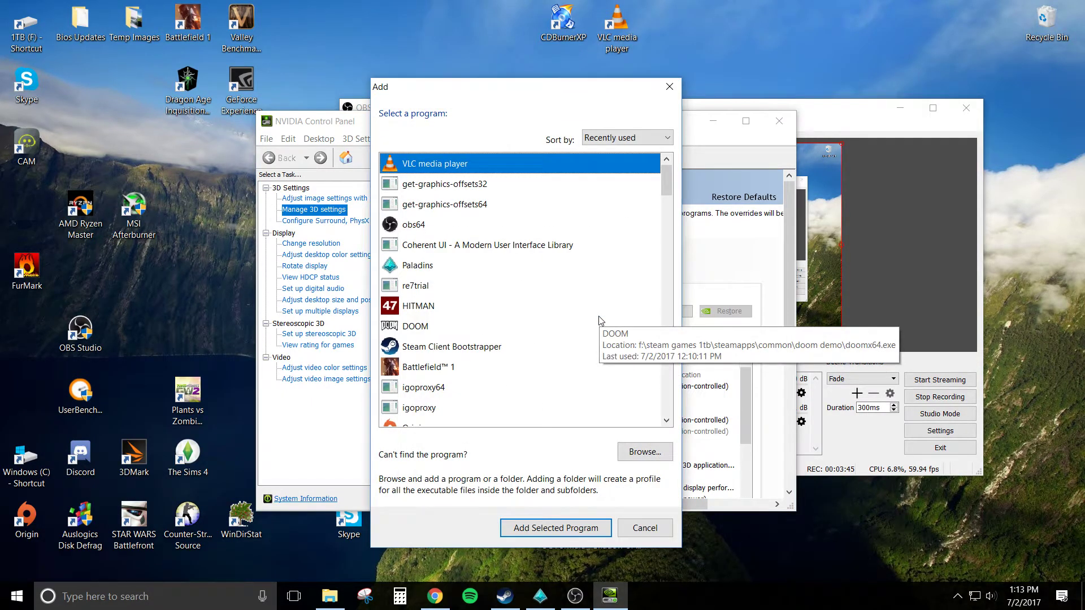
pyautogui.scroll(-3)
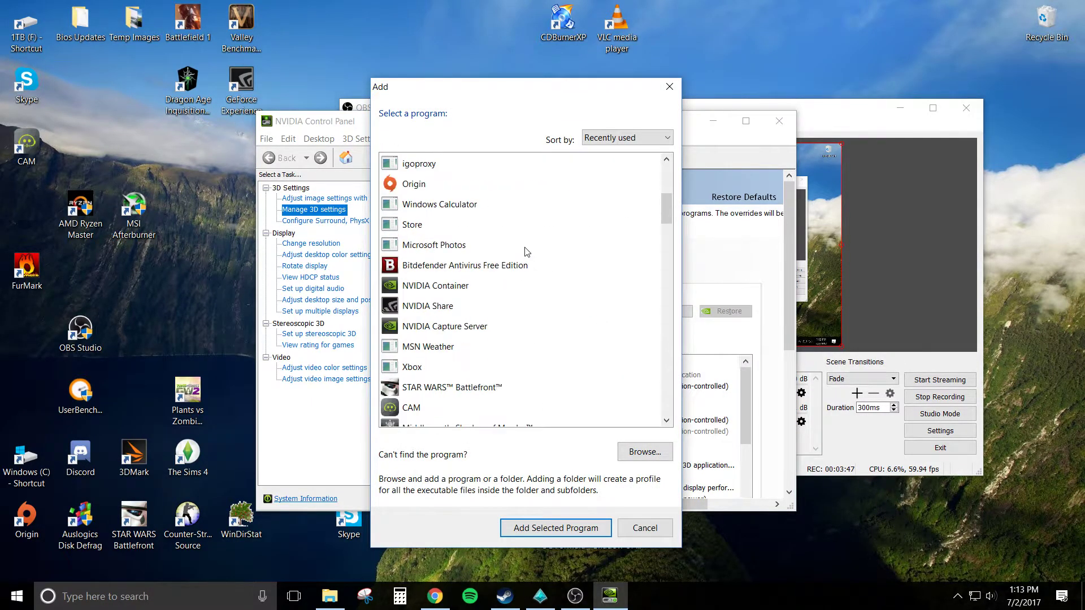
pyautogui.scroll(-3)
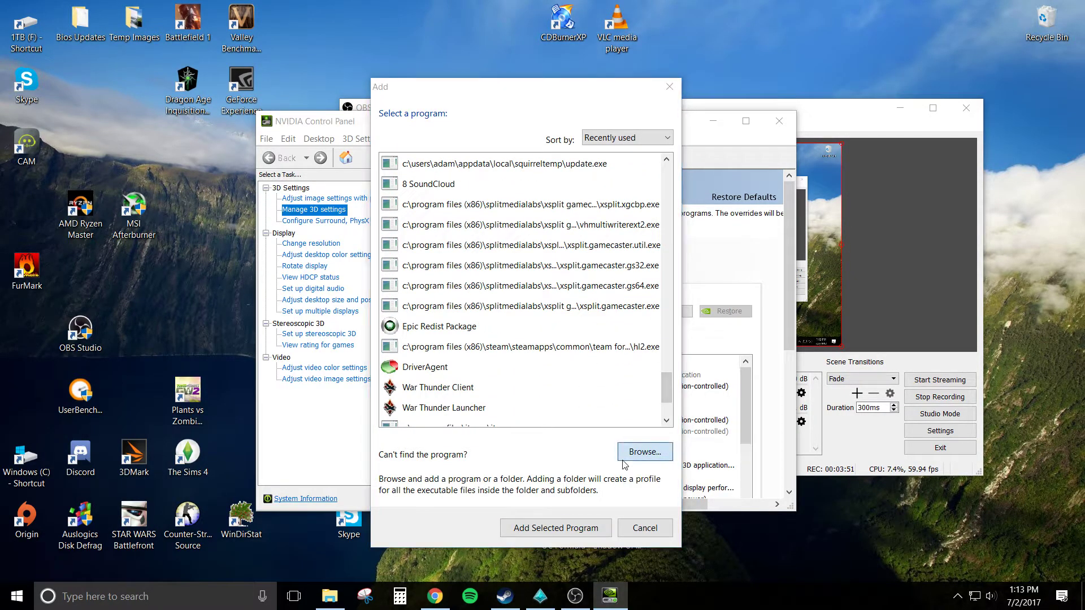
pyautogui.click(643, 451)
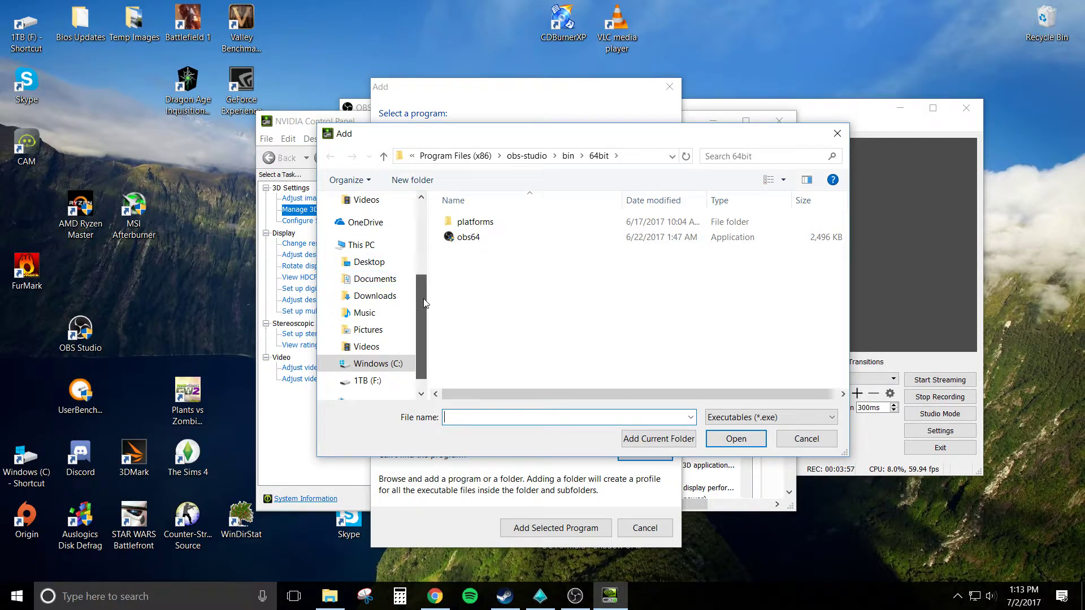
pyautogui.click(467, 237)
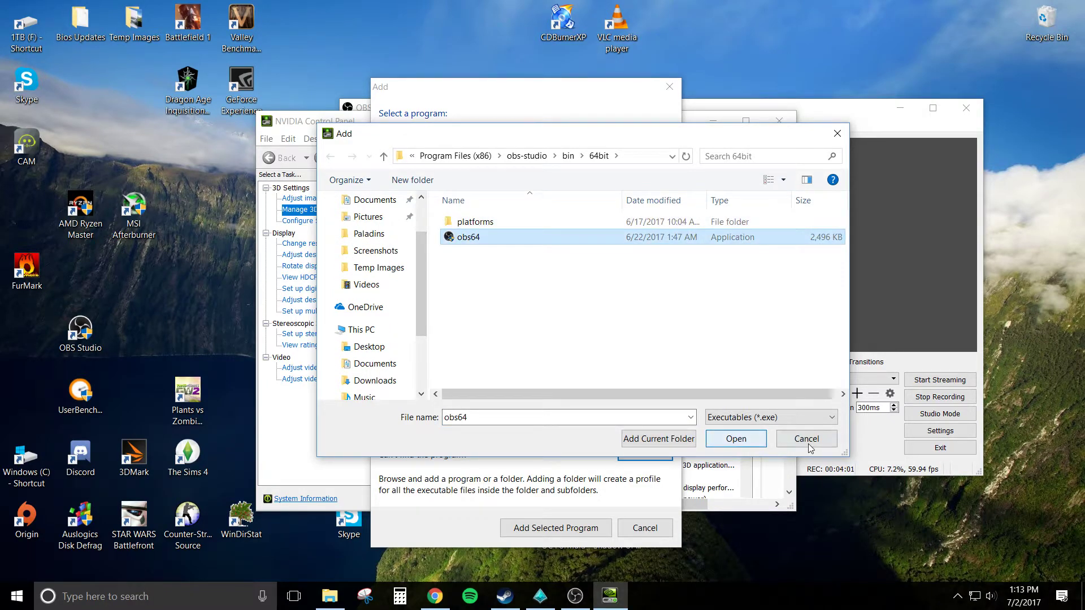
pyautogui.click(805, 438)
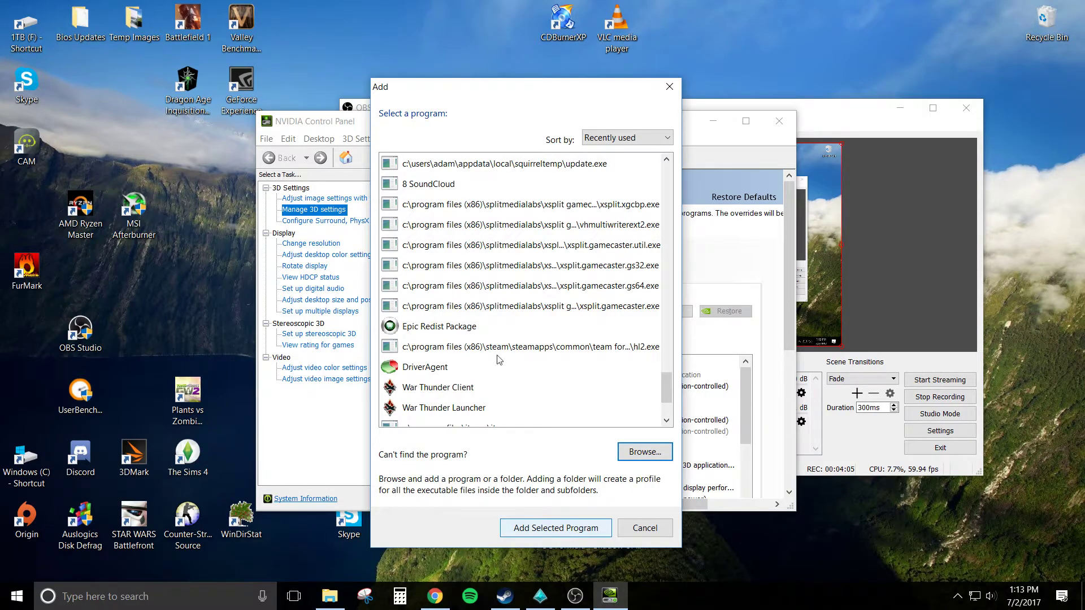
pyautogui.click(439, 326)
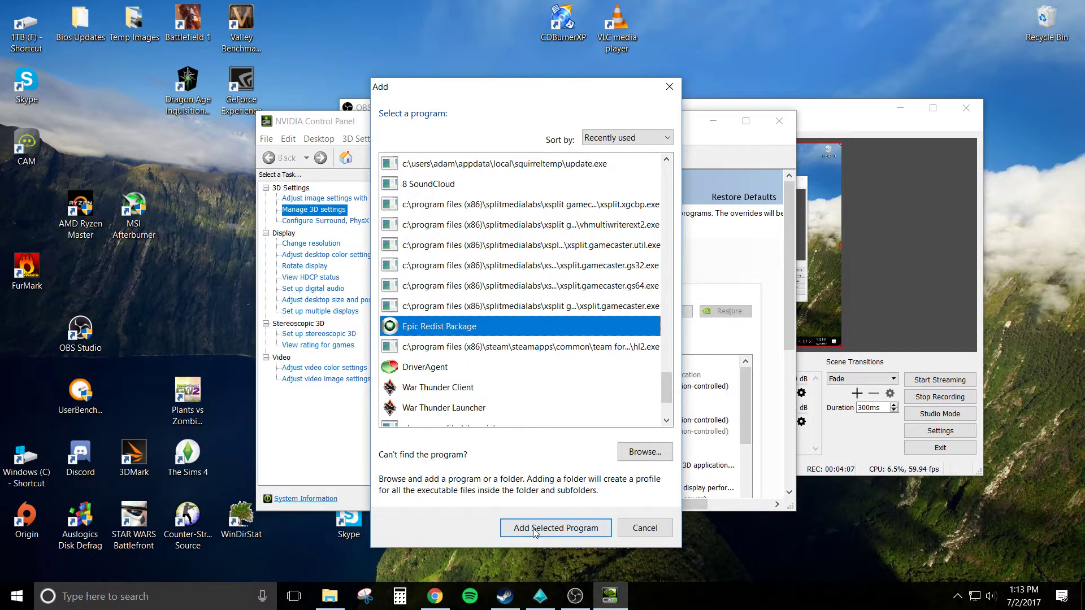
pyautogui.moveTo(713, 346)
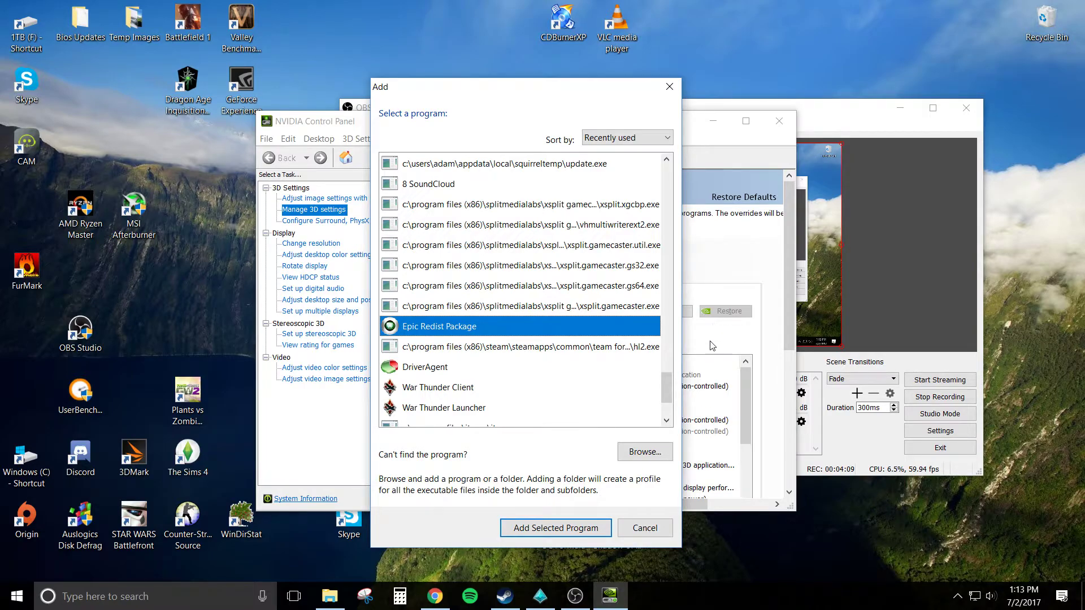
# Close the Add dialog, toggle 'Show only programs found on this computer' twice, and exit
pyautogui.click(555, 528)
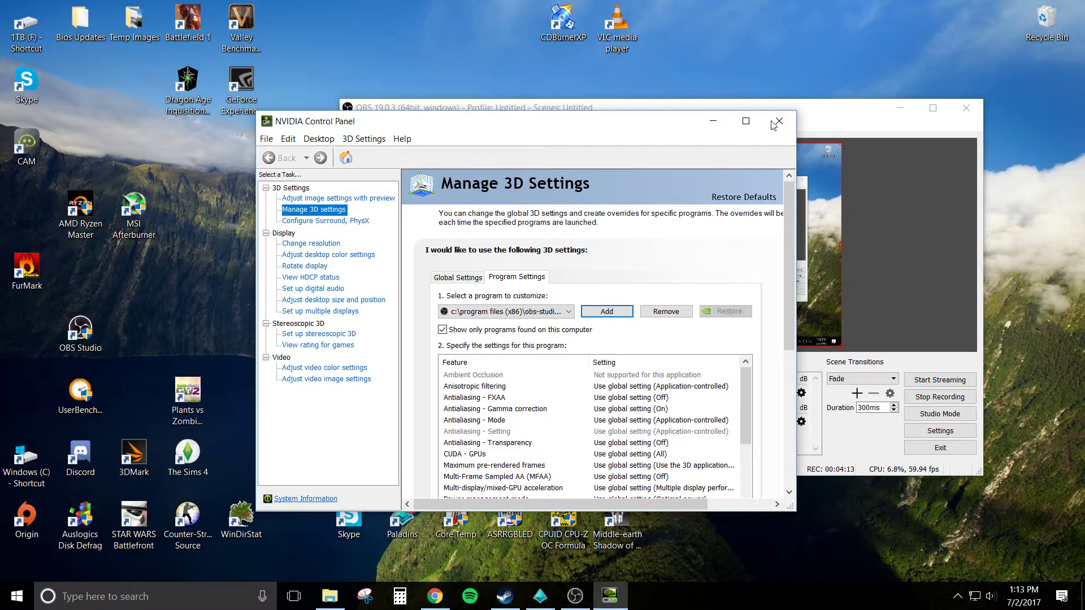
pyautogui.moveTo(777, 121)
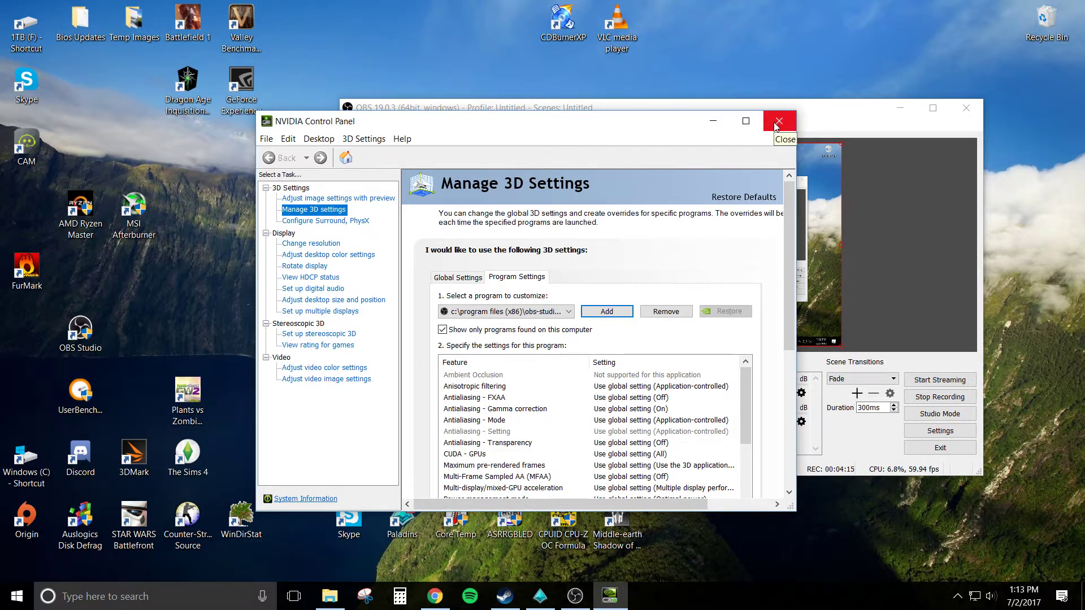
pyautogui.moveTo(646, 124)
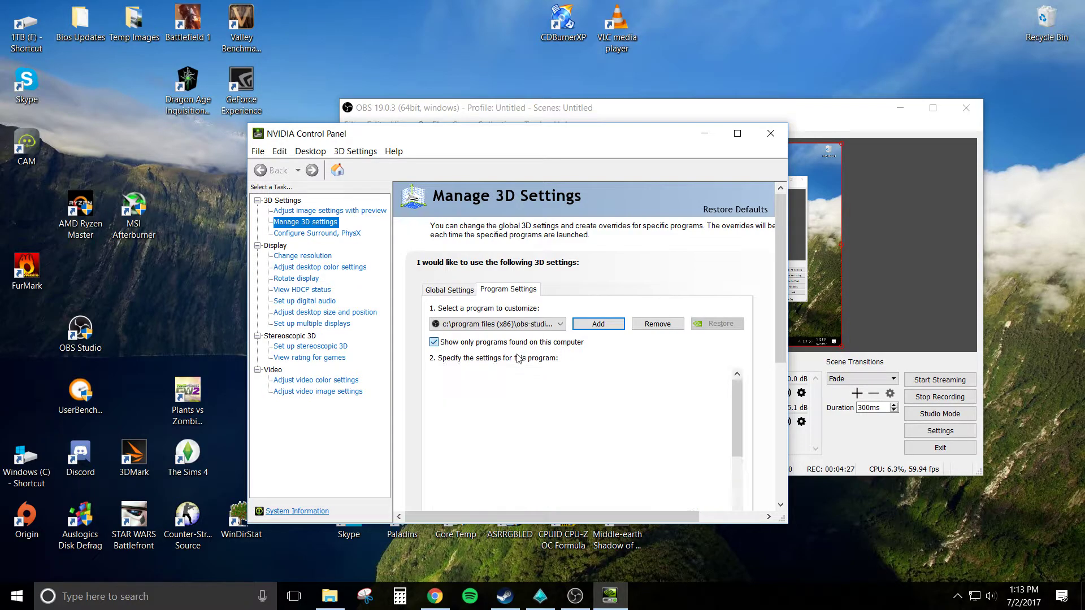
pyautogui.click(434, 341)
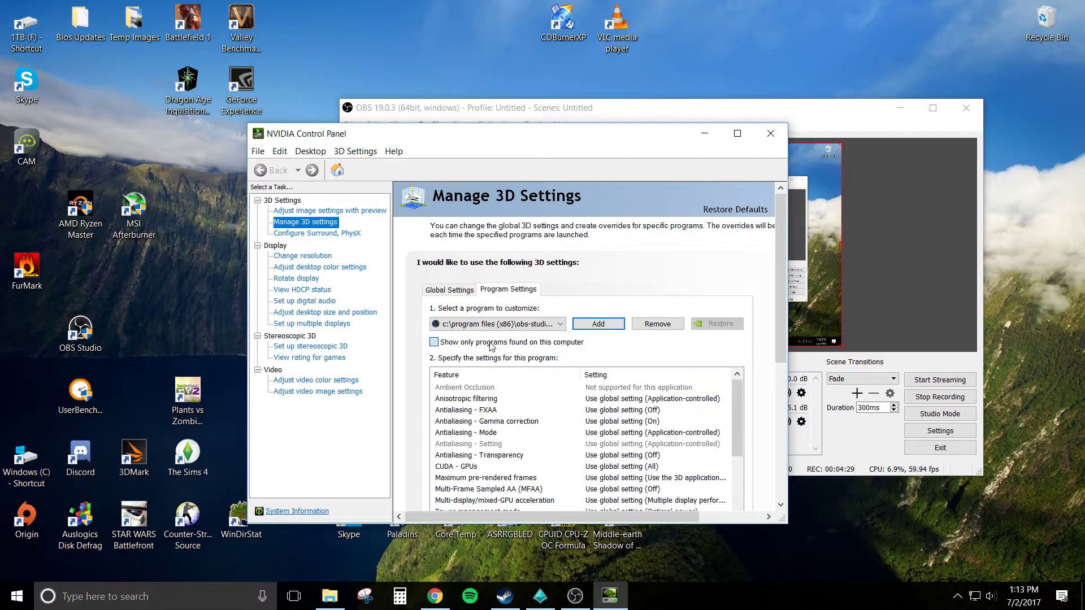
pyautogui.click(434, 341)
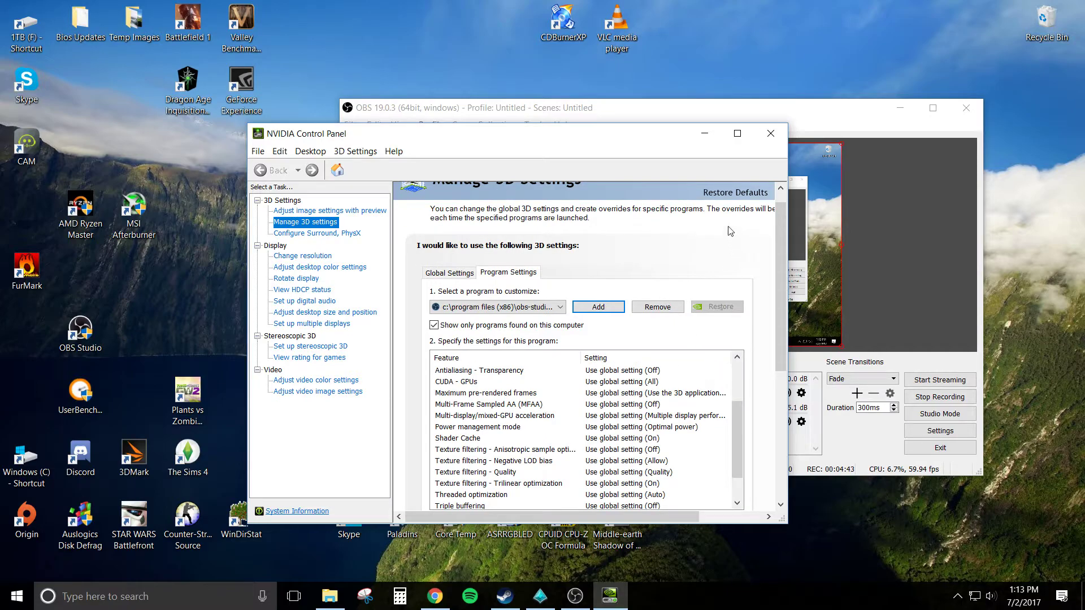
pyautogui.click(770, 133)
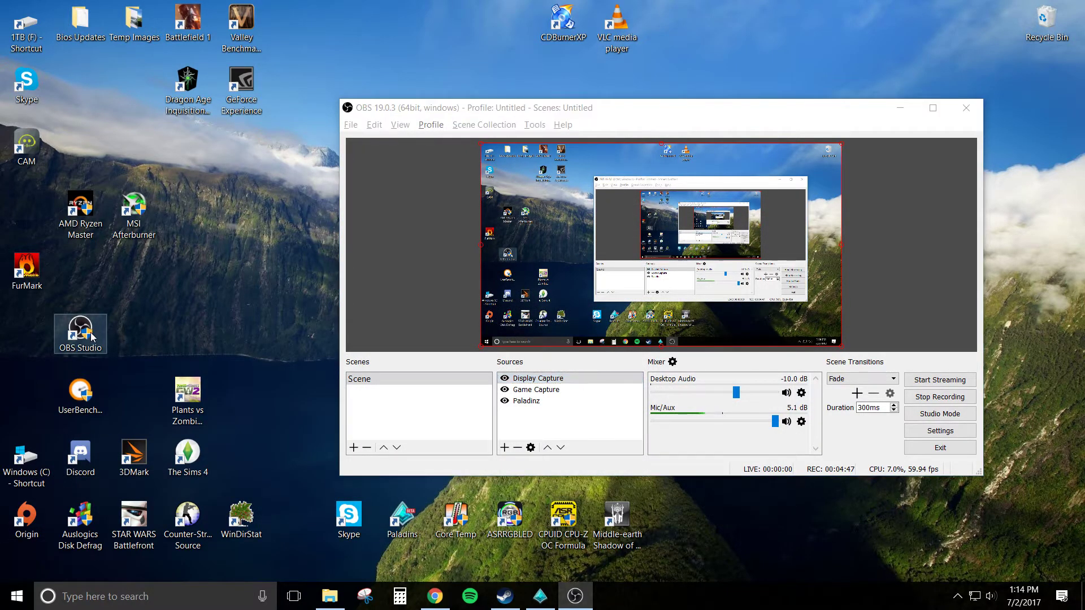
# Show the OBS Studio desktop shortcut's Properties on the Compatibility tab
pyautogui.rightClick(80, 332)
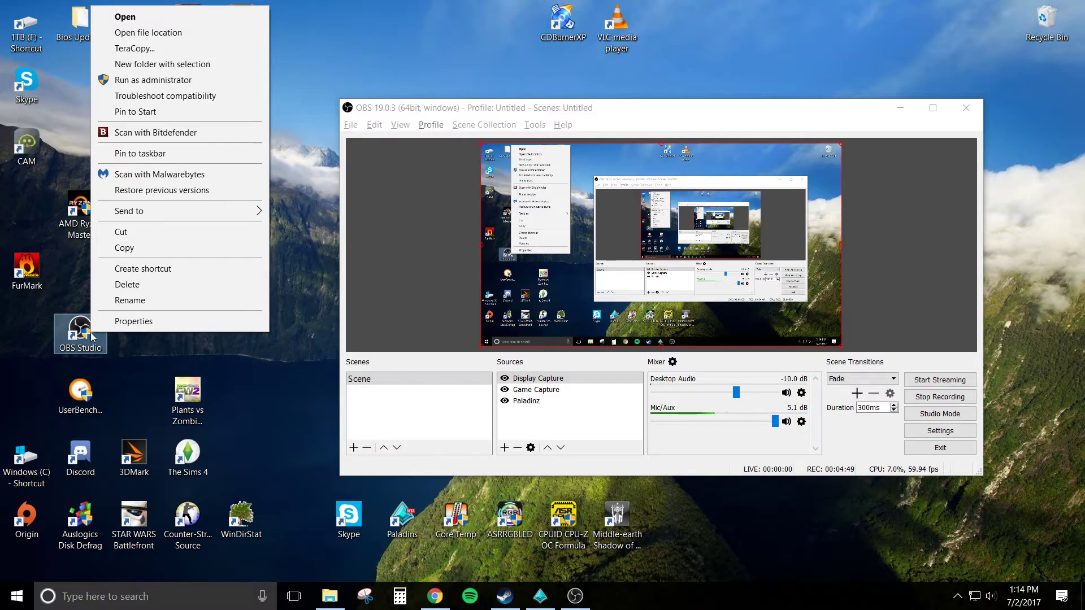
pyautogui.moveTo(132, 321)
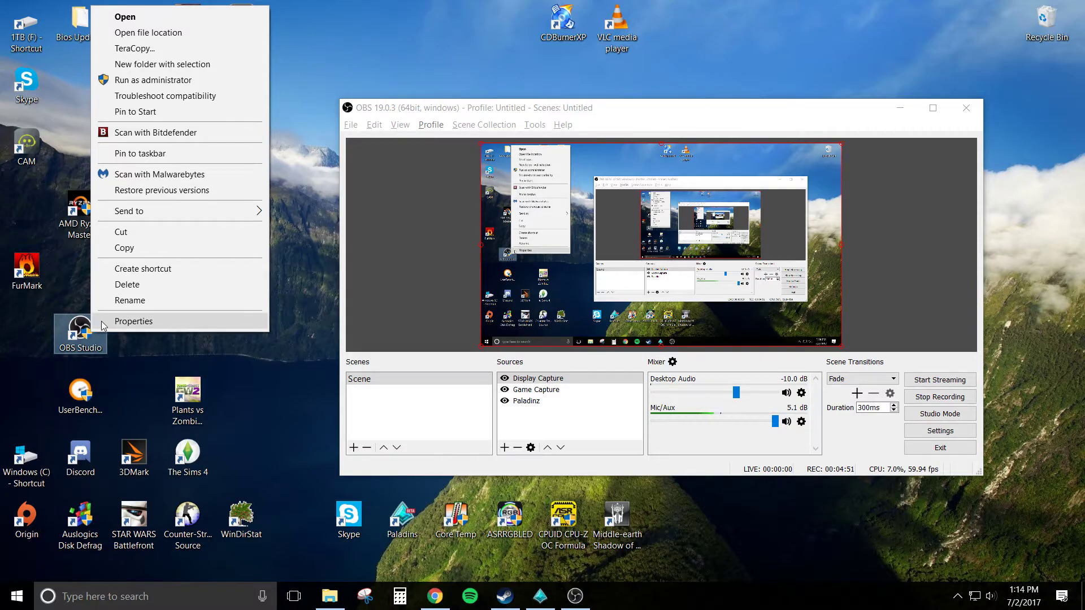
pyautogui.click(133, 321)
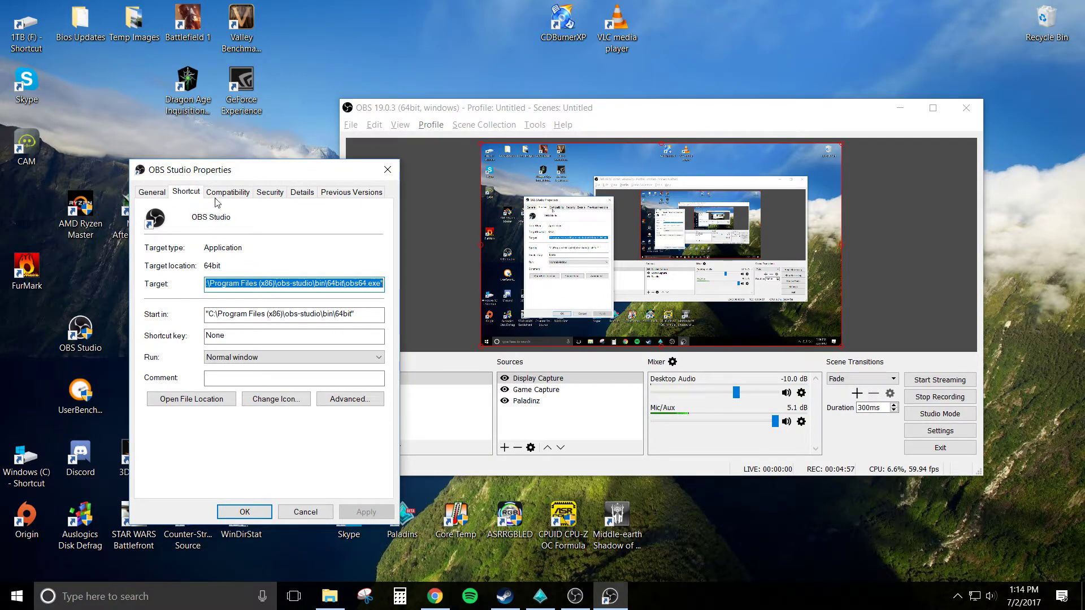
pyautogui.click(227, 191)
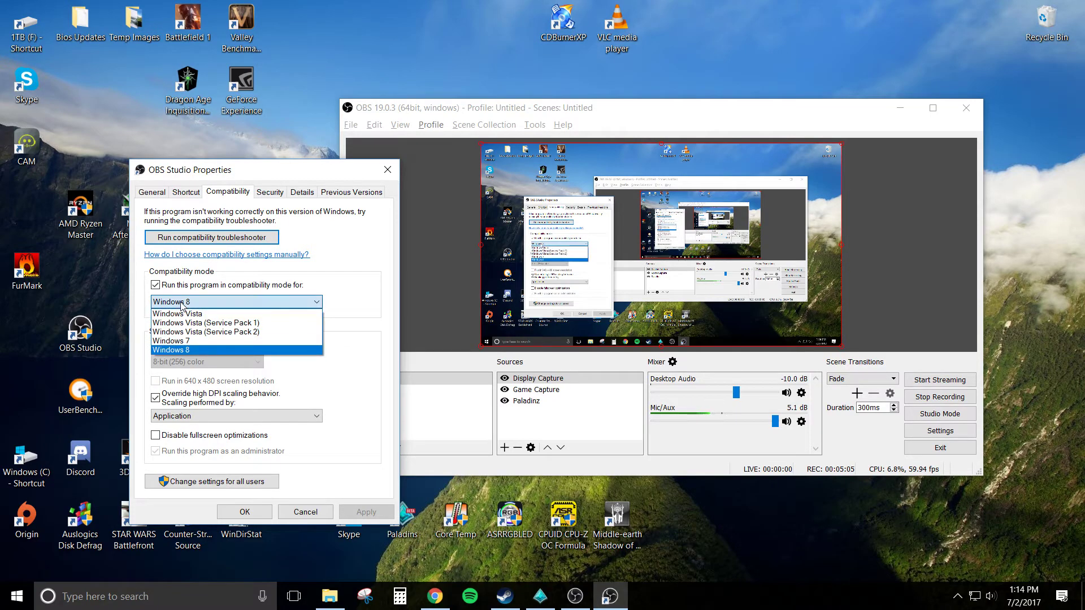
pyautogui.moveTo(183, 340)
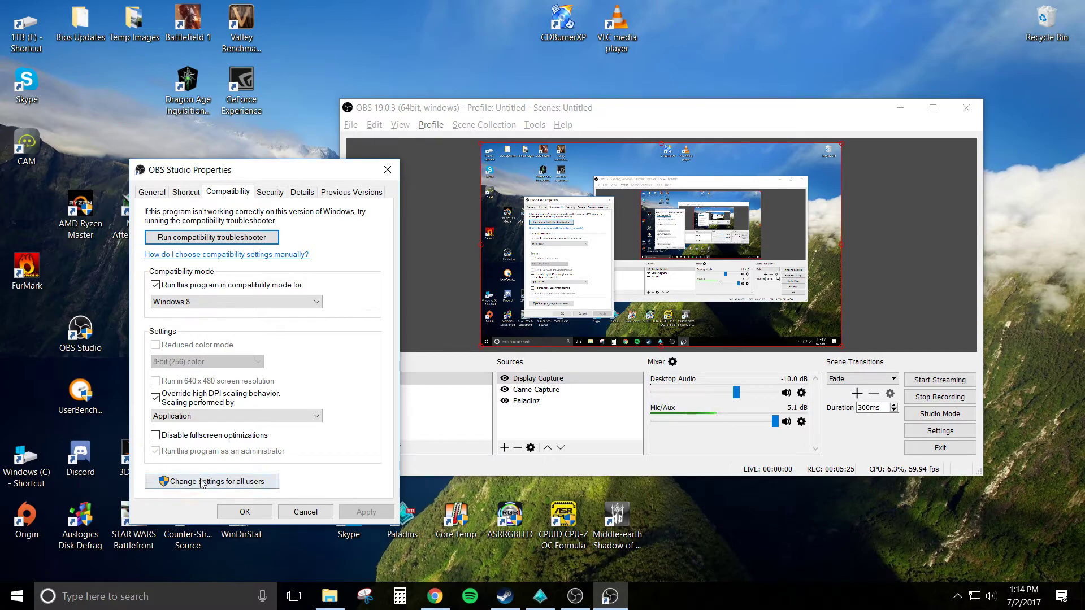
# Enable 'Run this program as an administrator' for all users, save, and close Properties
pyautogui.click(211, 481)
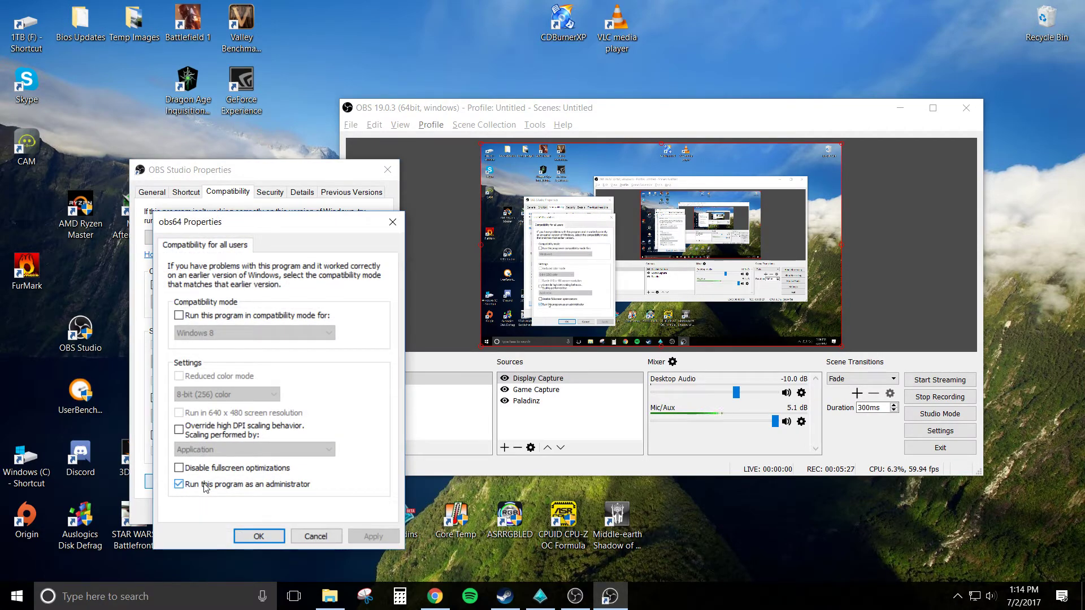
pyautogui.click(178, 483)
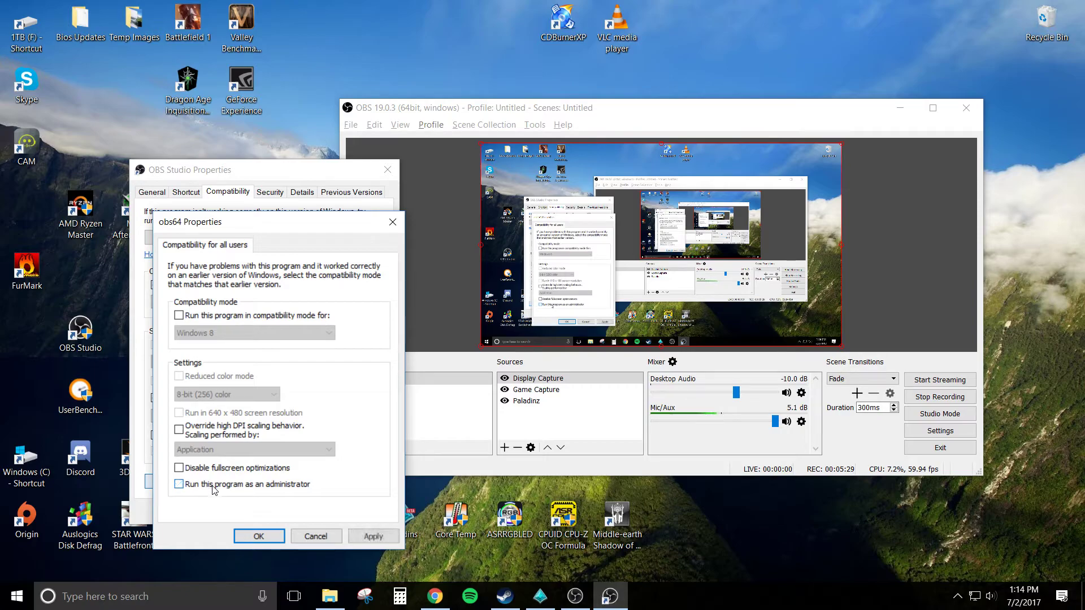
pyautogui.click(179, 484)
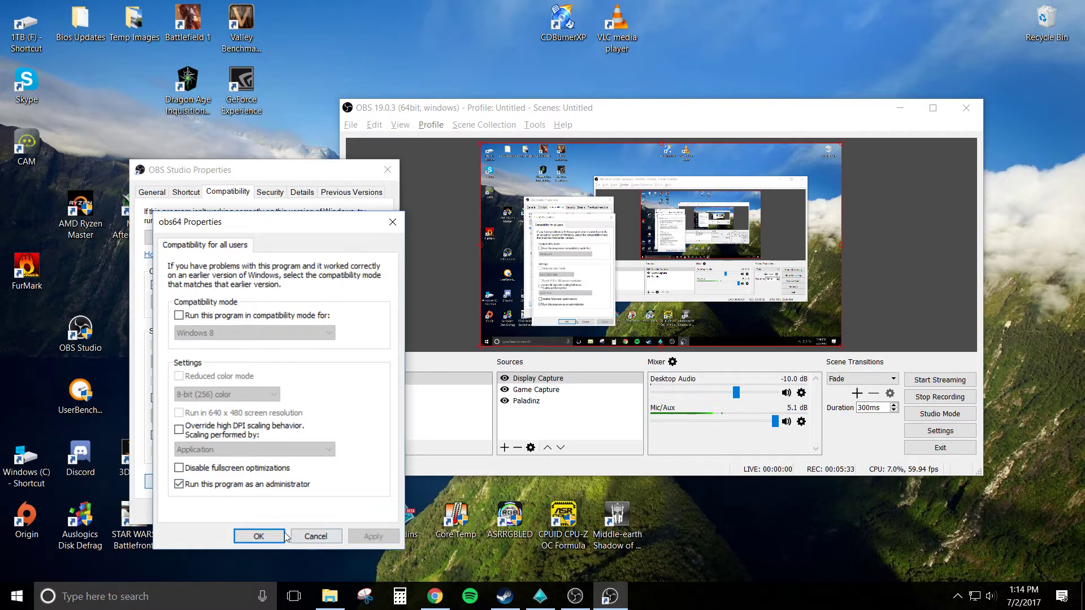
pyautogui.click(259, 536)
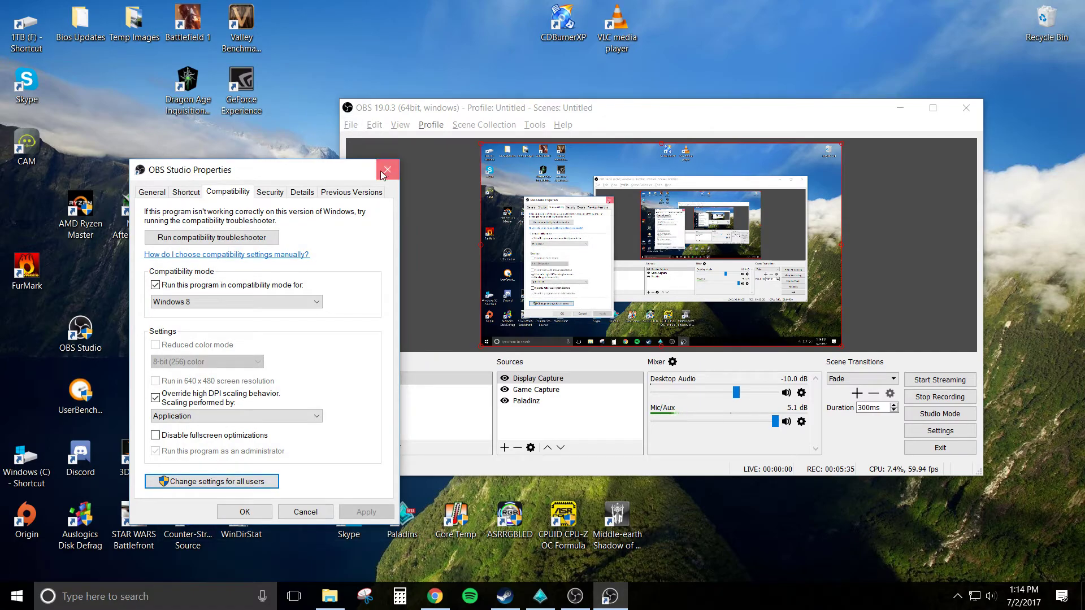
pyautogui.click(387, 169)
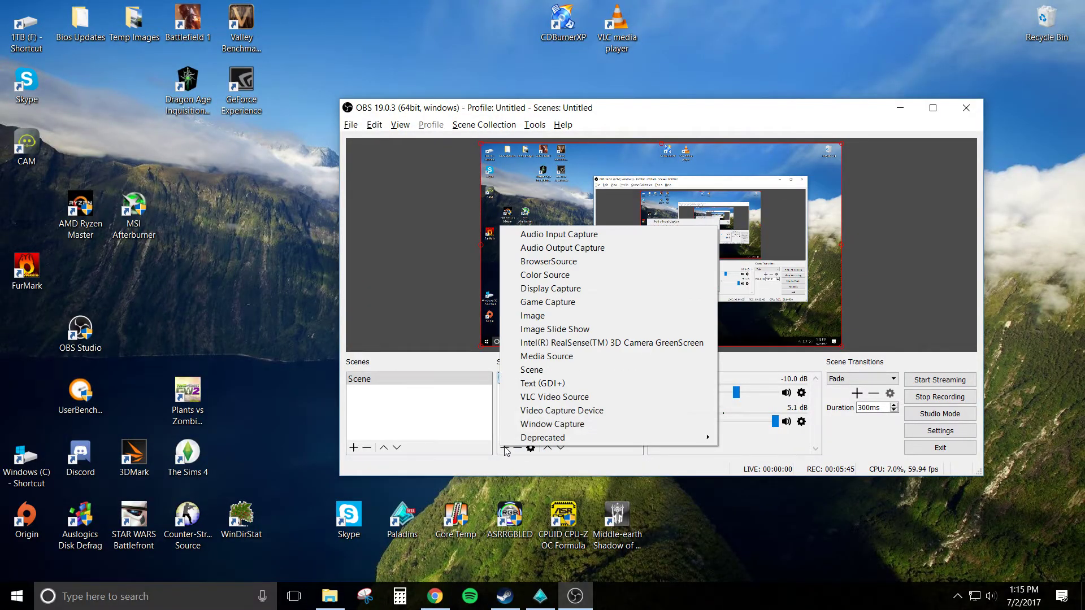
# Add an Image source to OBS that displays the tiger photo
pyautogui.click(531, 315)
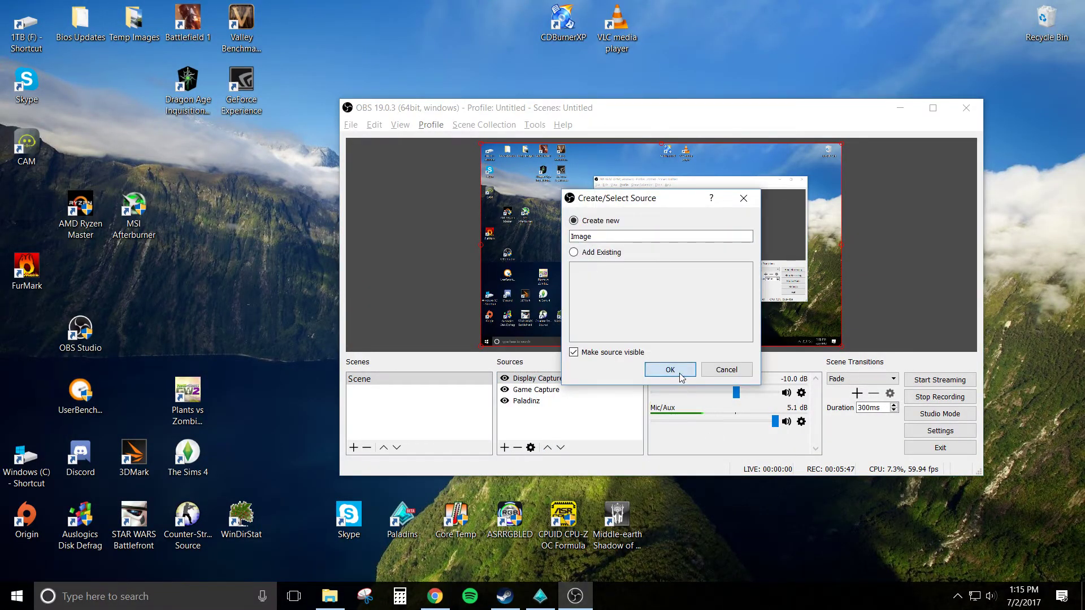
pyautogui.click(668, 370)
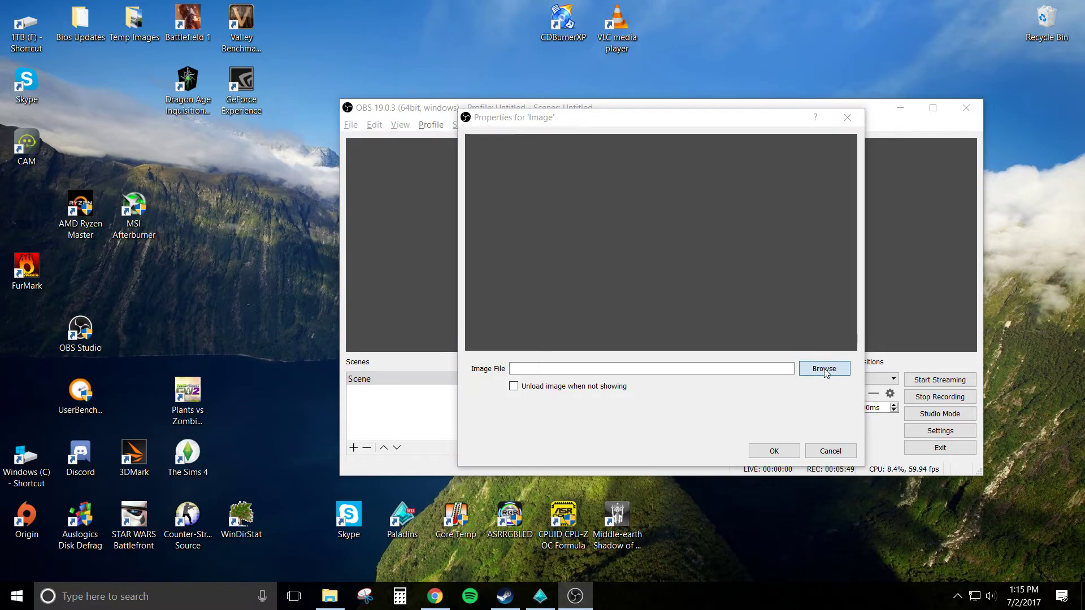
pyautogui.click(823, 368)
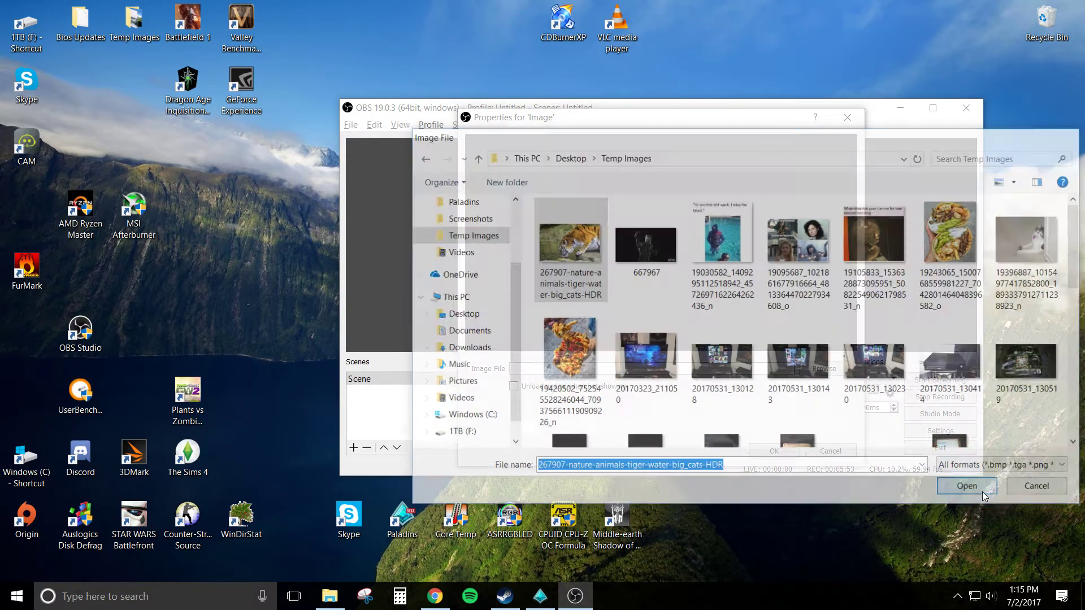
pyautogui.click(965, 486)
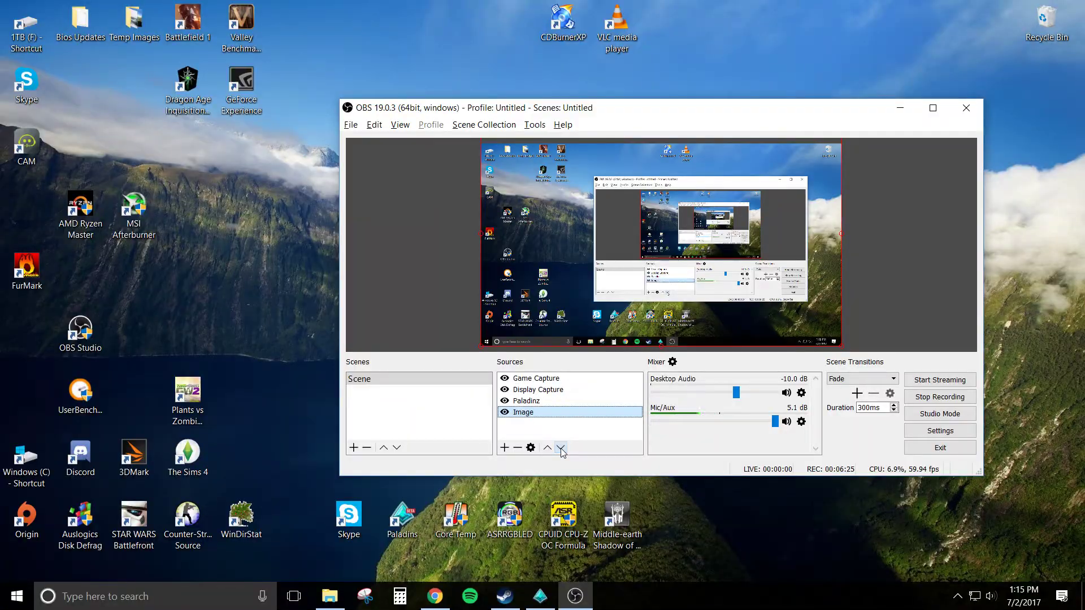
# Move the Image source up one place so it sits above Paladinz
pyautogui.click(546, 448)
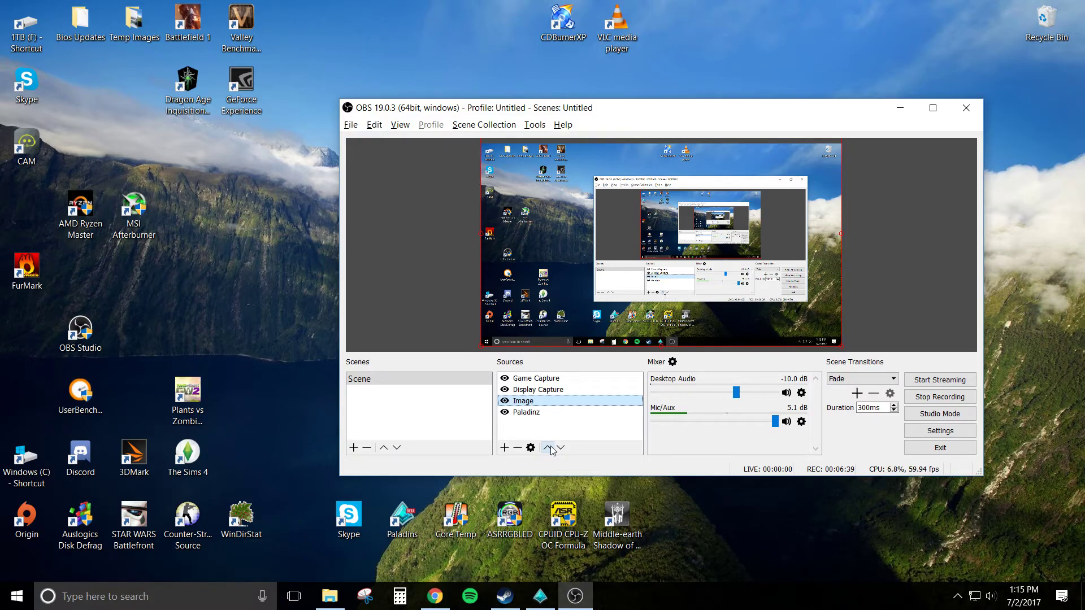
pyautogui.moveTo(562, 460)
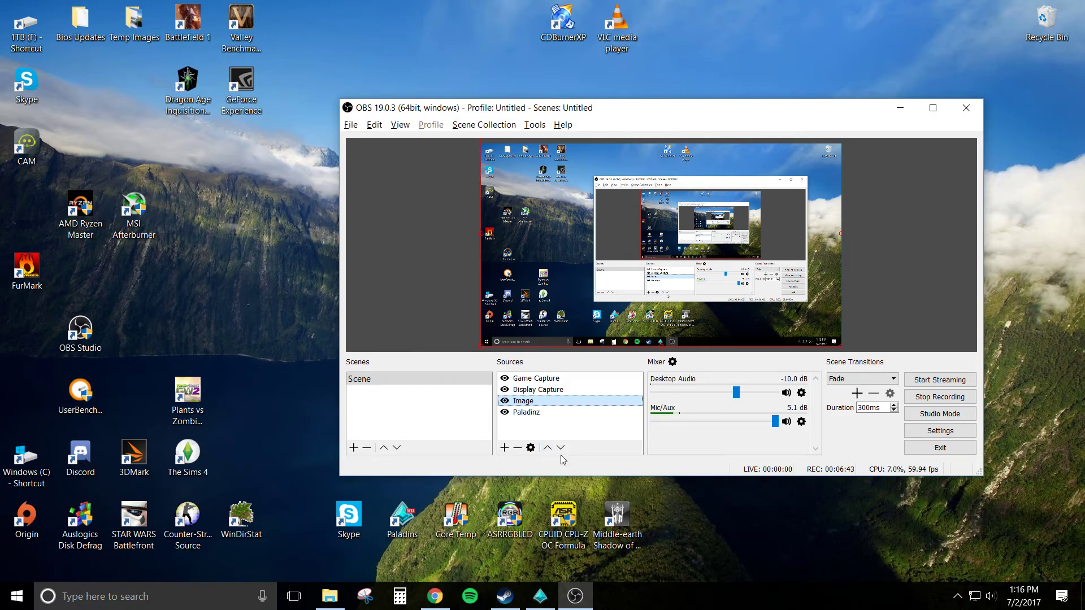
pyautogui.moveTo(719, 435)
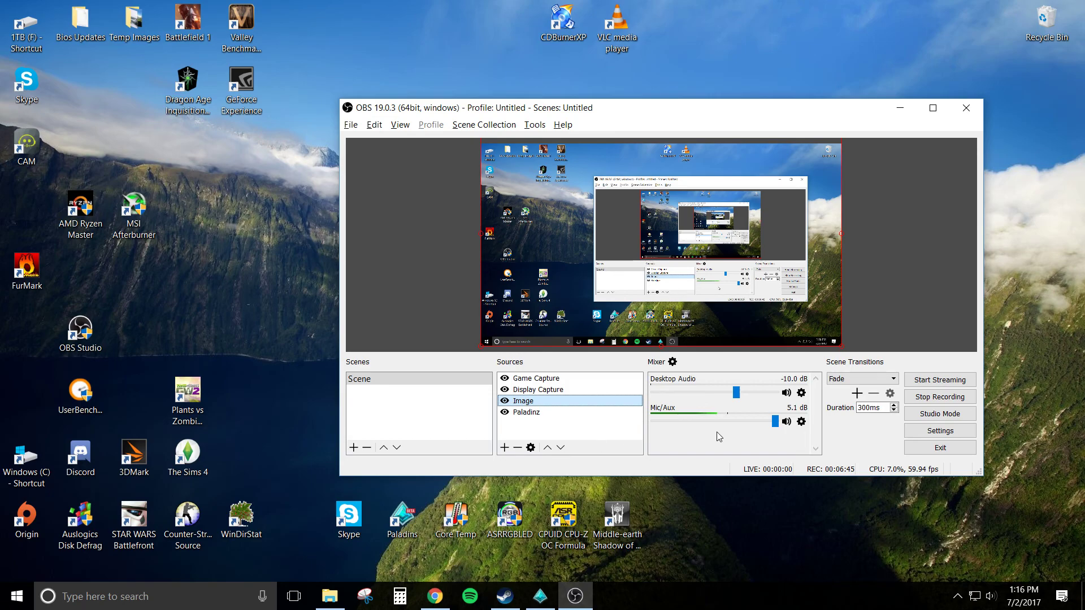